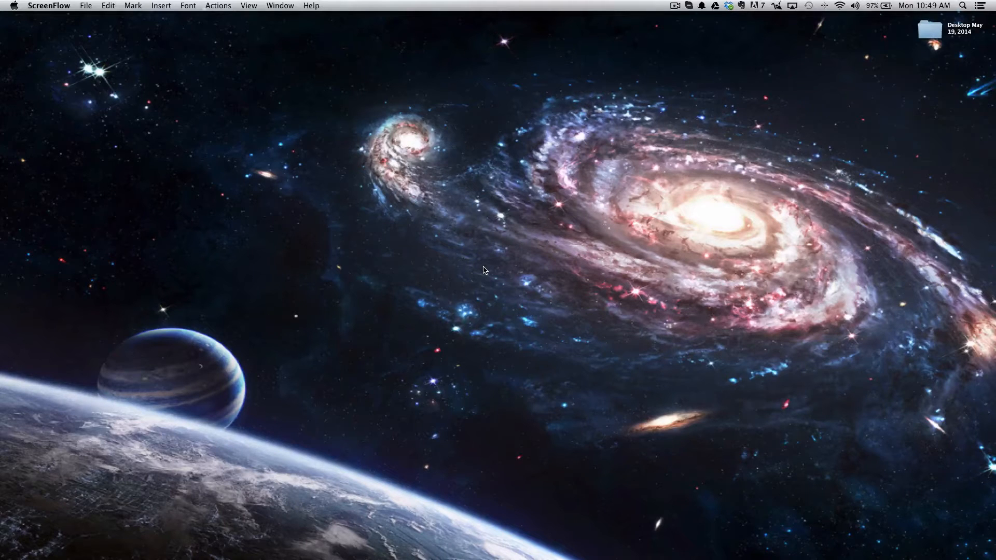
Search Spotlight for 'keyc' and launch Keychain Access from Applications
text(text)
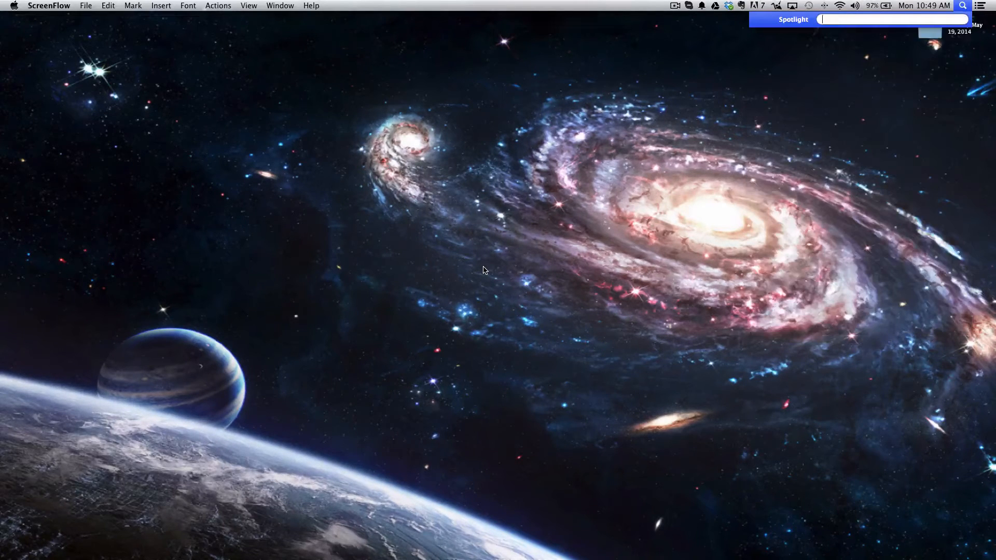
text(keyc)
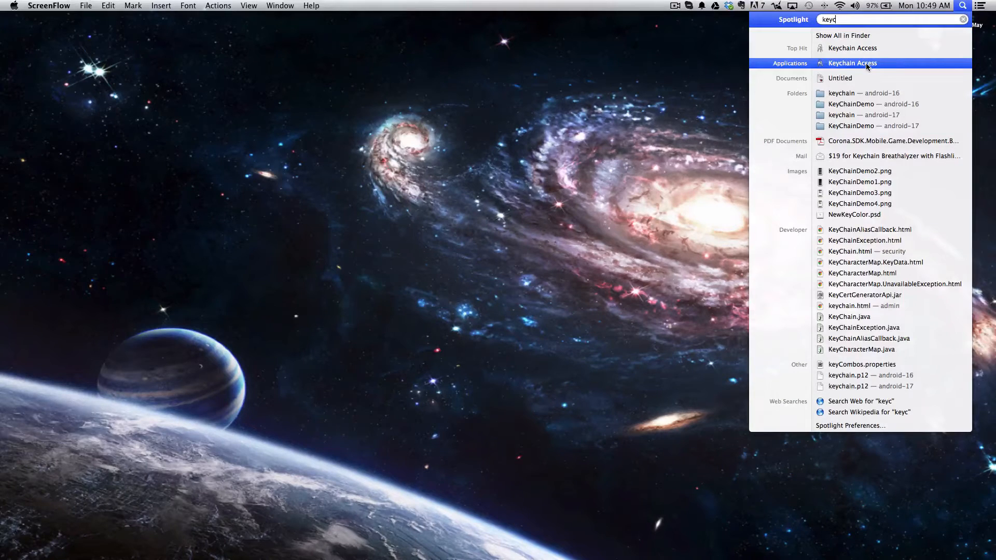
click(851, 63)
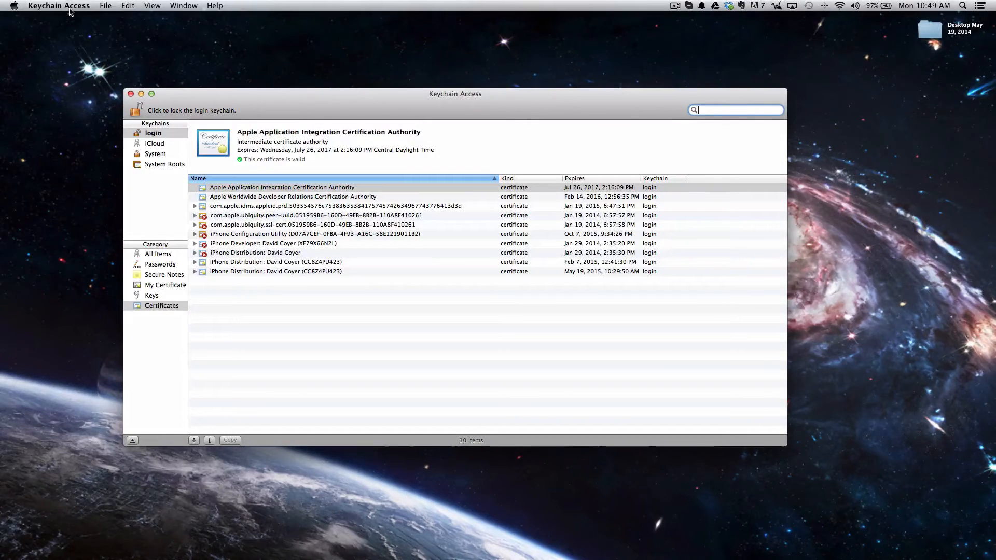
Open the Keychain Access menu to reach the Certificate Assistant submenu
click(59, 5)
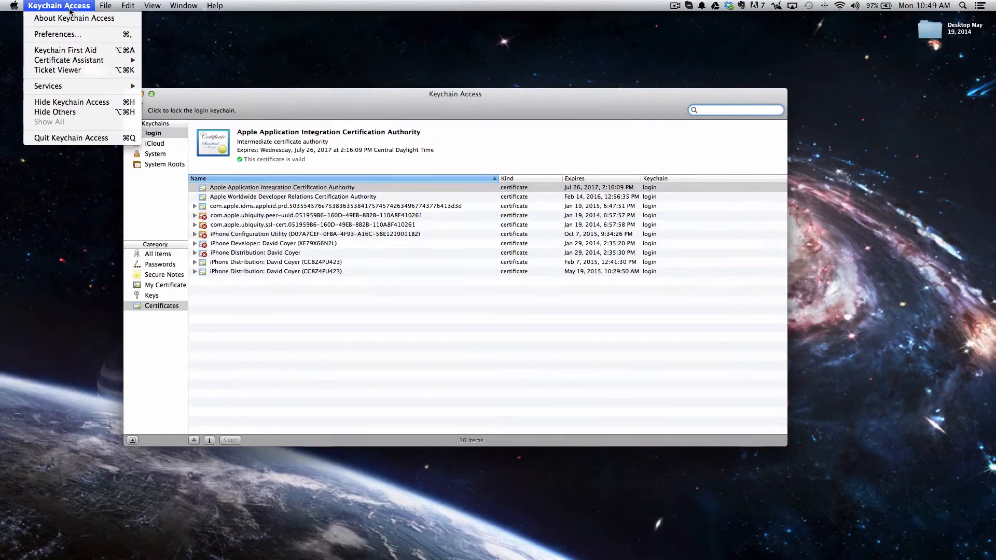
mouse_move(57, 35)
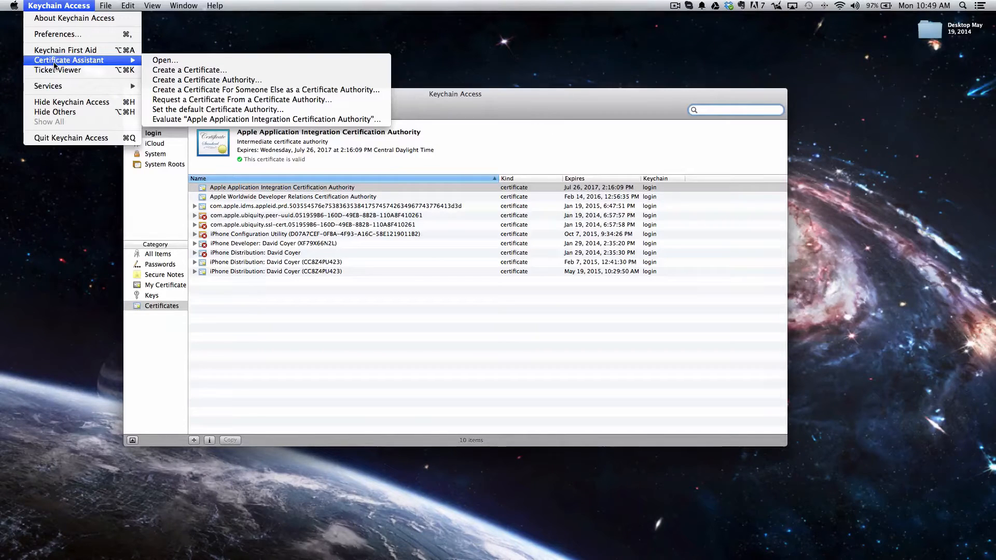
mouse_move(240, 100)
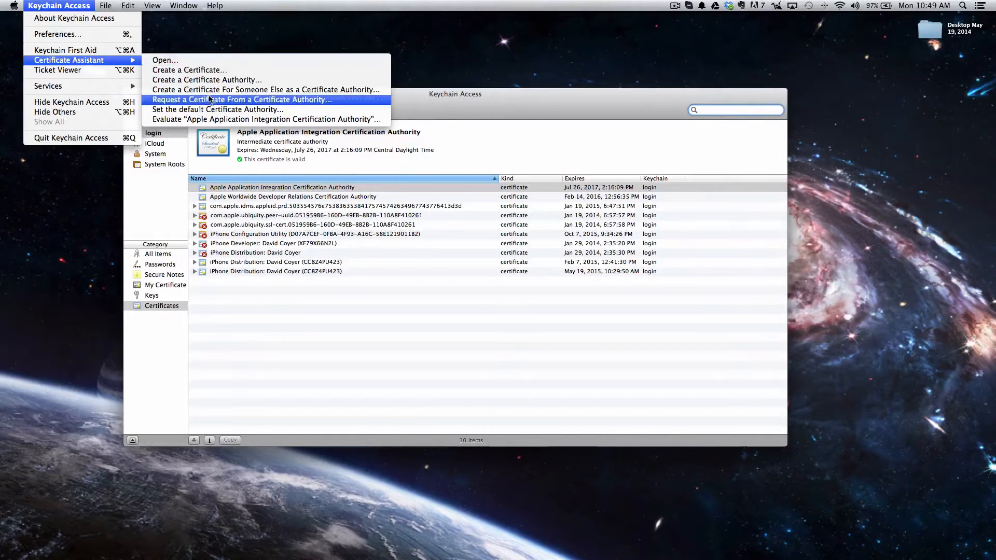
mouse_move(266, 105)
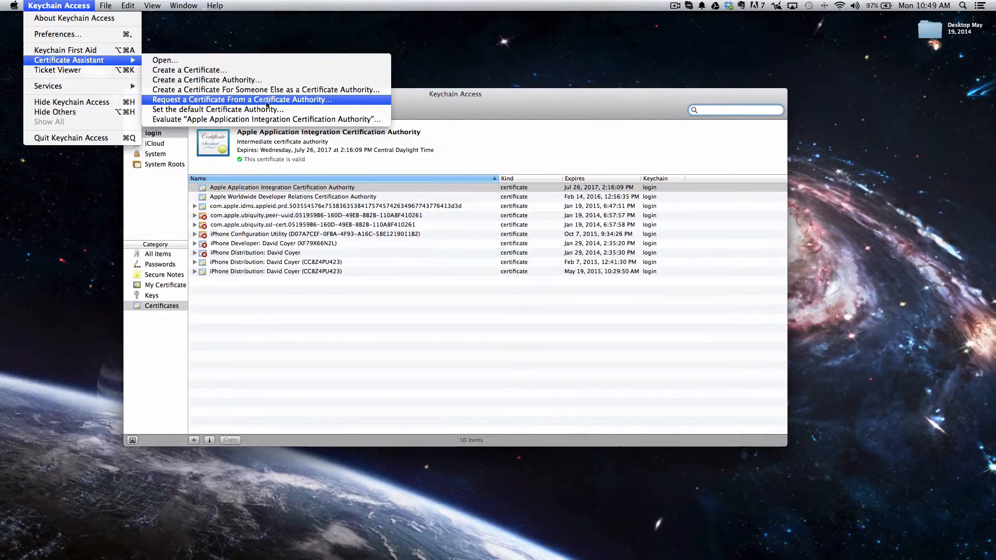
Request a certificate from a CA with email and common name, saved to disk
click(240, 100)
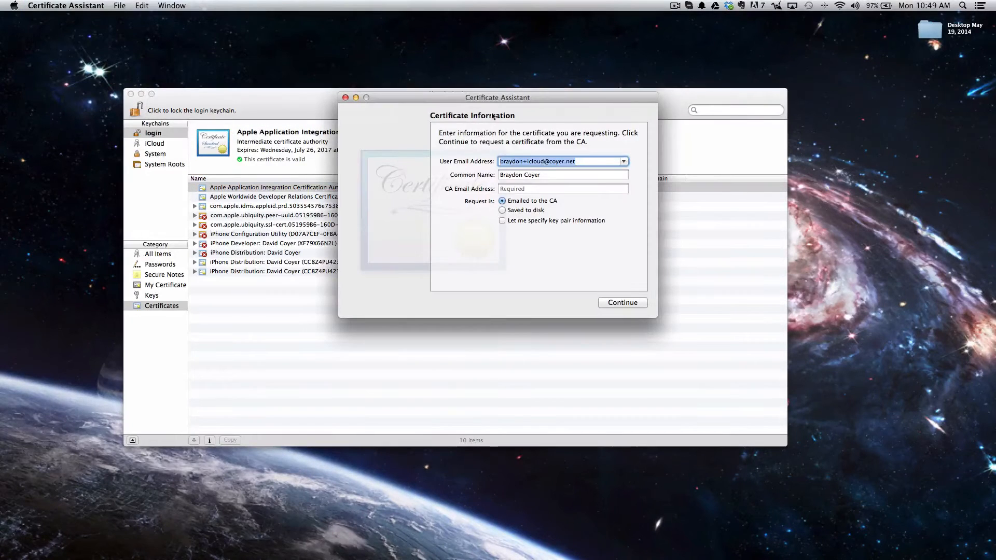
drag(497, 97, 478, 119)
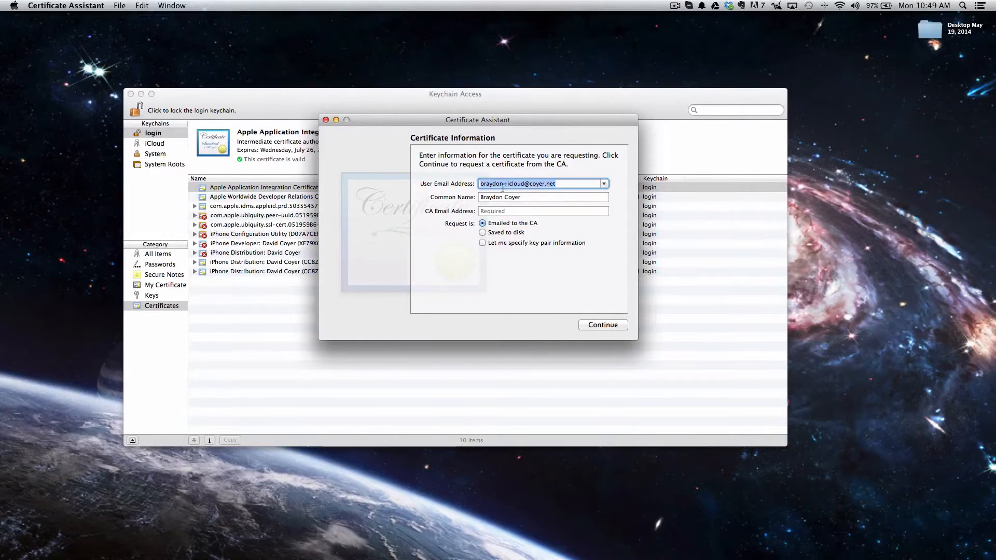
click(543, 211)
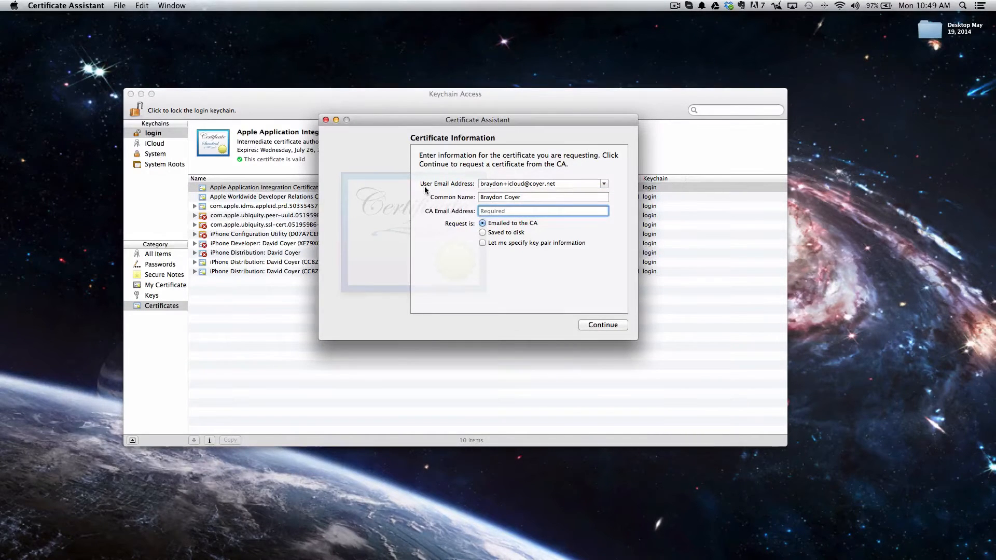
click(540, 184)
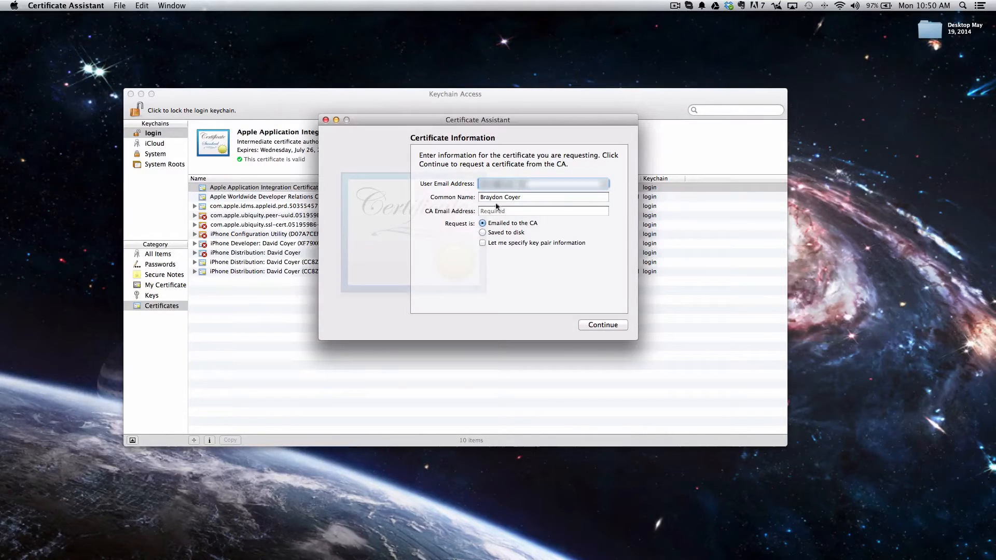
click(543, 197)
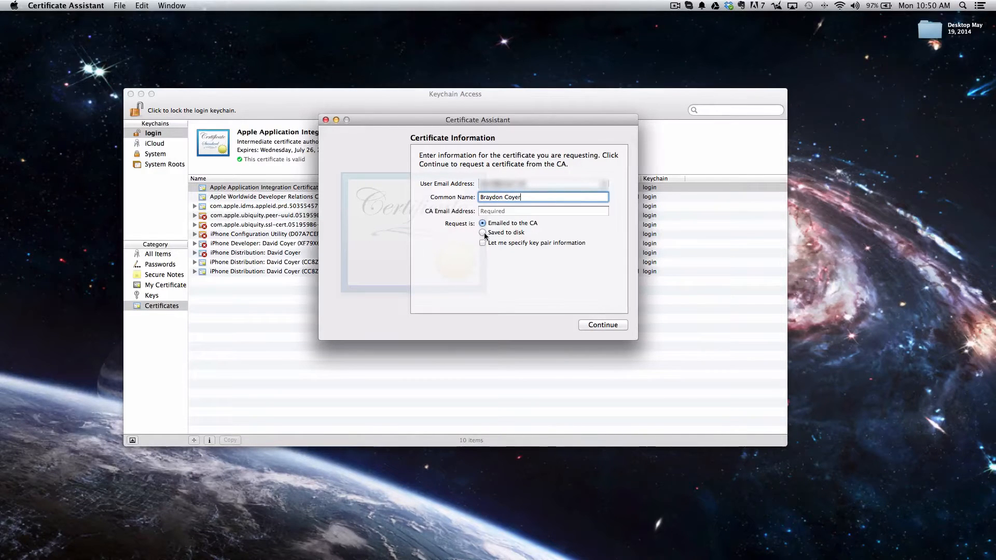
click(482, 232)
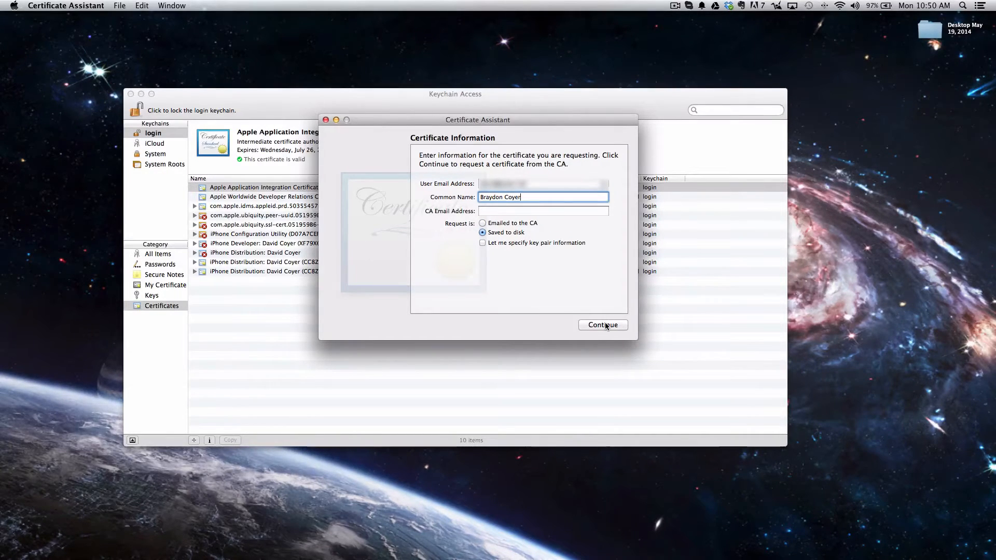
click(602, 325)
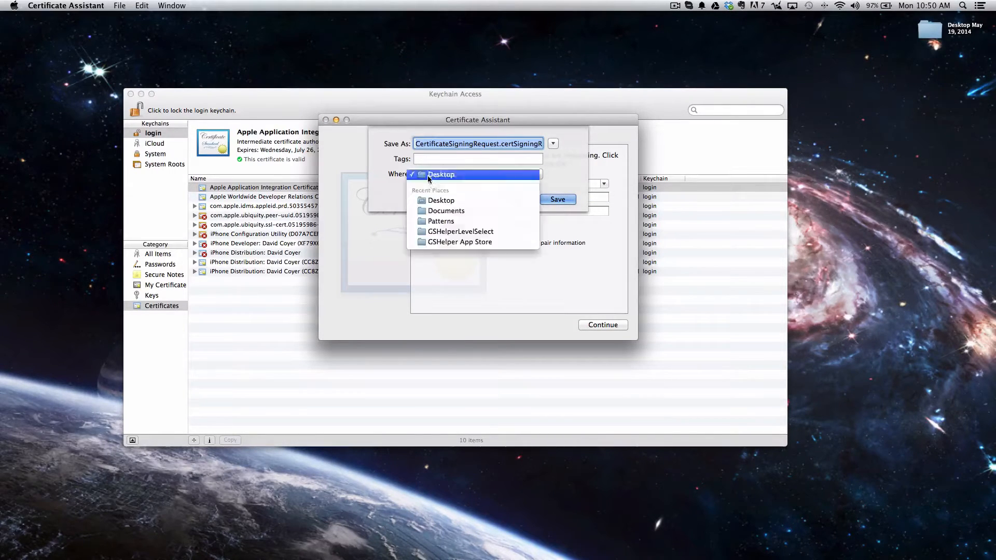
Save the signing request to the Desktop, finish the assistant, and quit Keychain Access
click(441, 175)
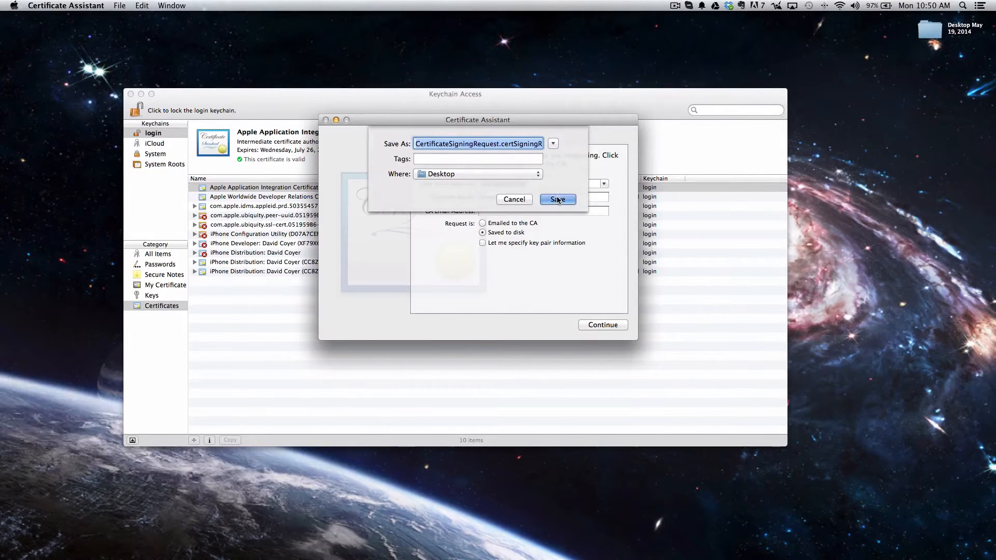
click(557, 199)
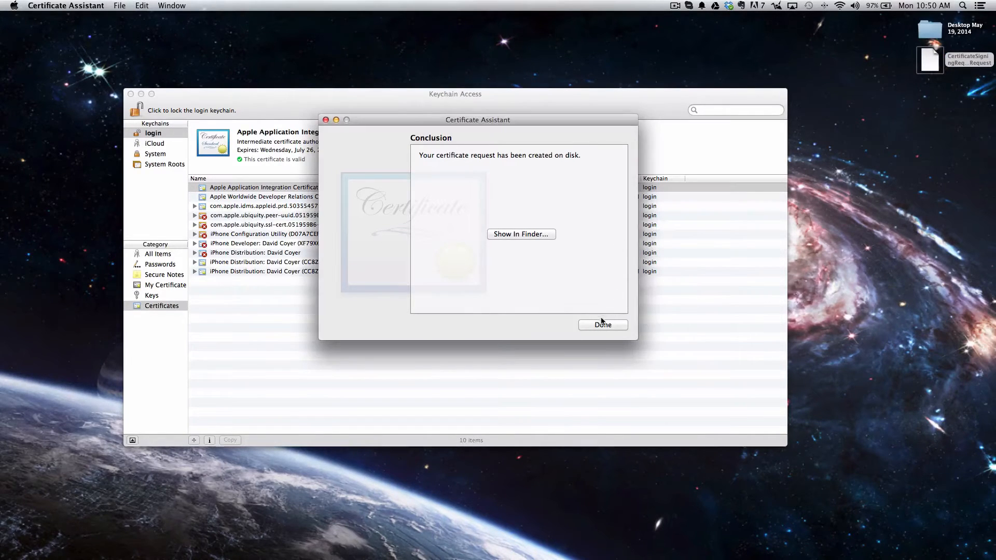
click(601, 325)
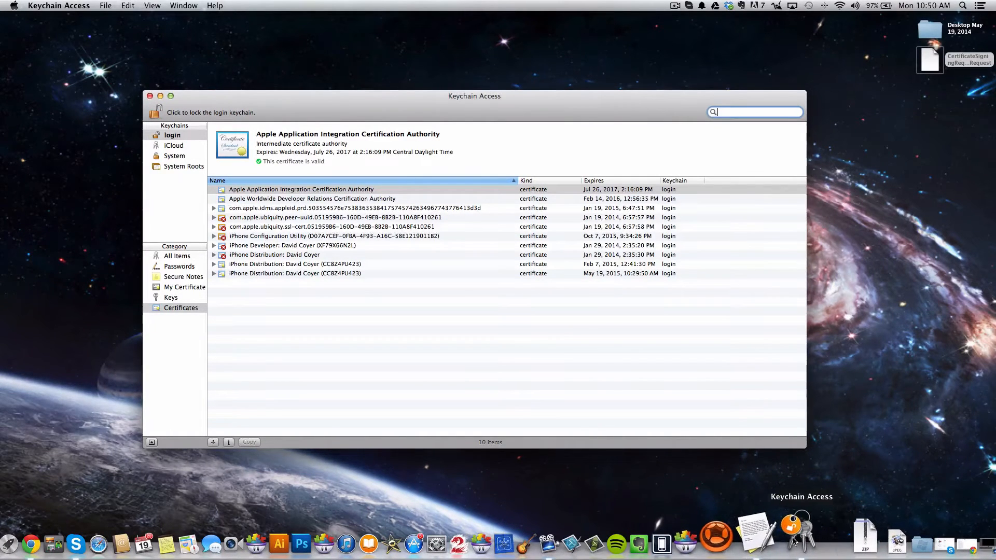
right_click(792, 543)
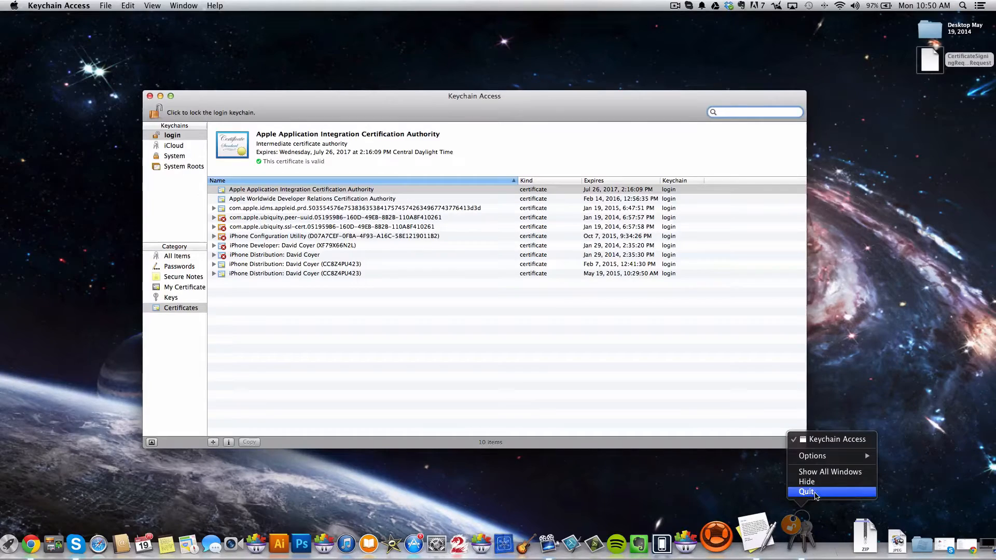
click(805, 491)
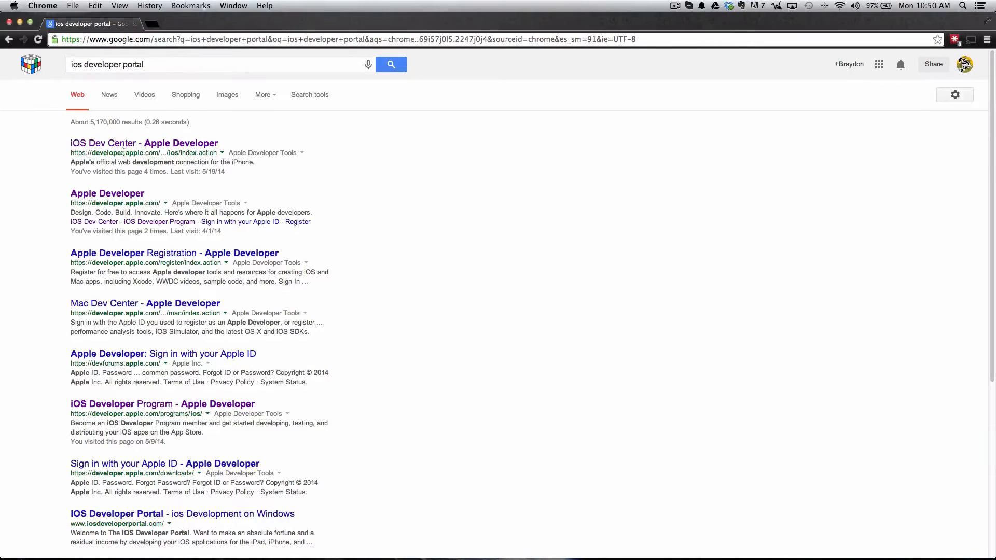
Open the iOS Dev Center result, sign out, and sign in again with developer credentials
click(144, 142)
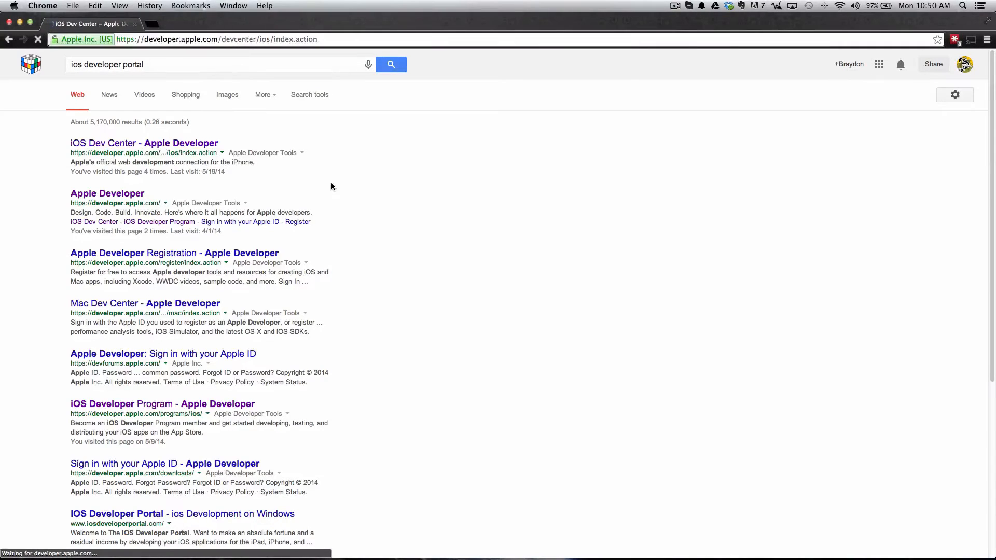
click(143, 142)
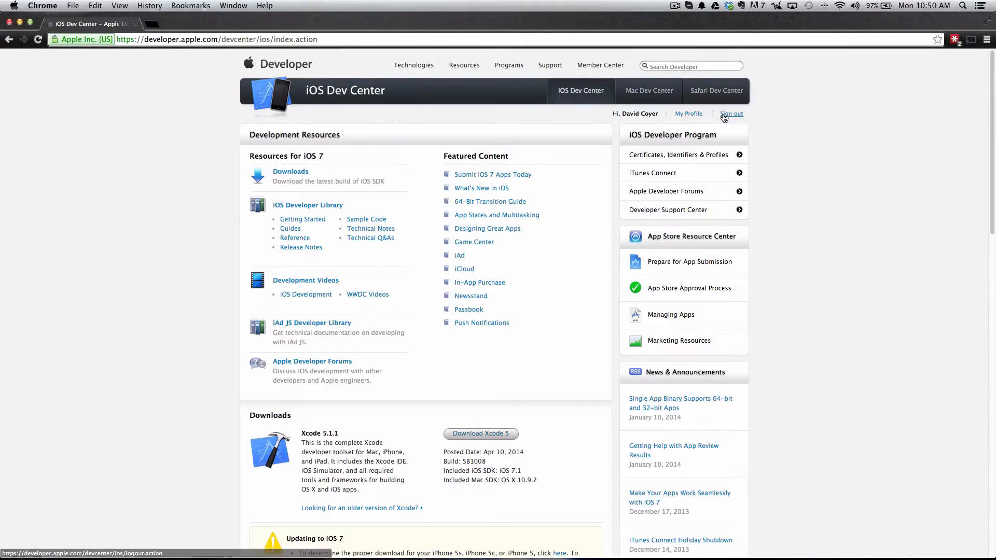
click(731, 113)
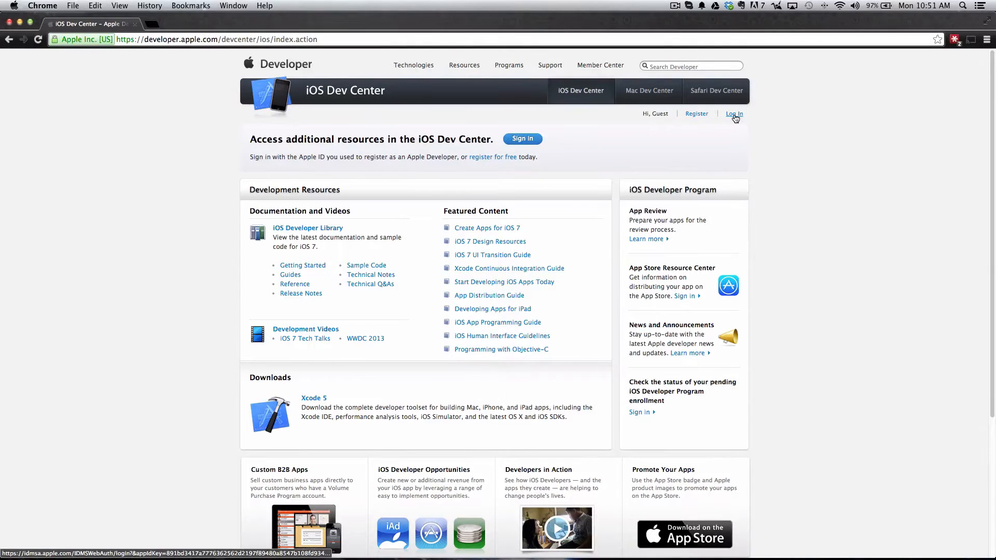
click(734, 114)
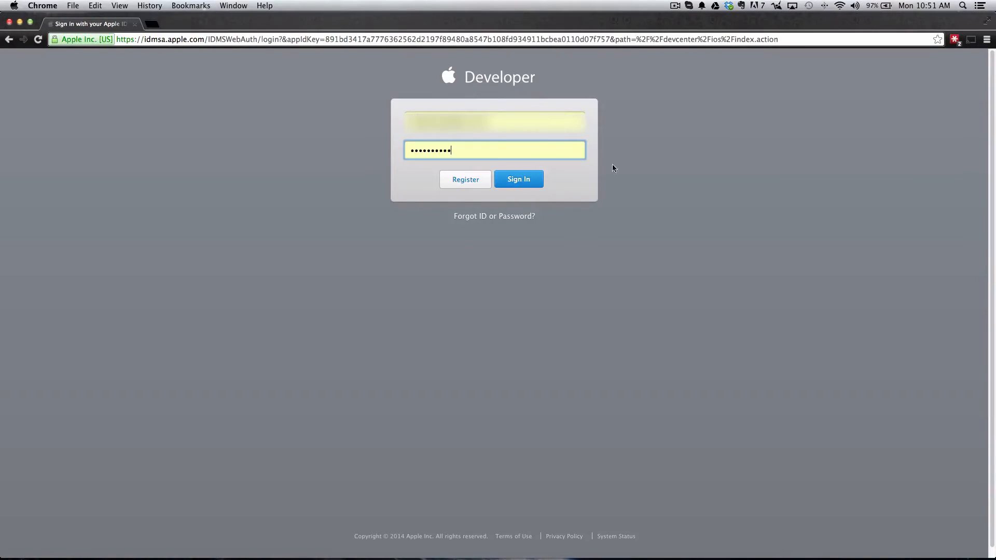
mouse_move(519, 182)
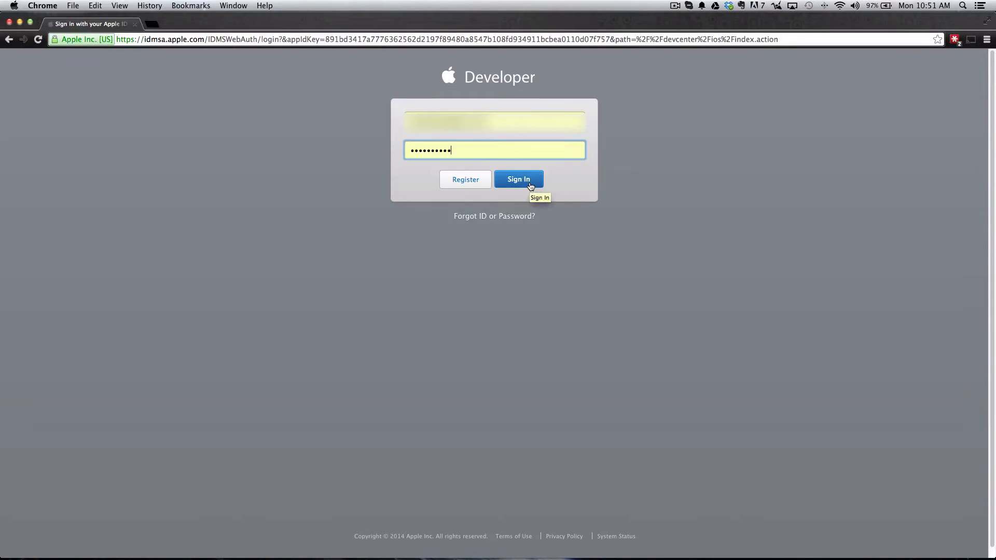
click(518, 179)
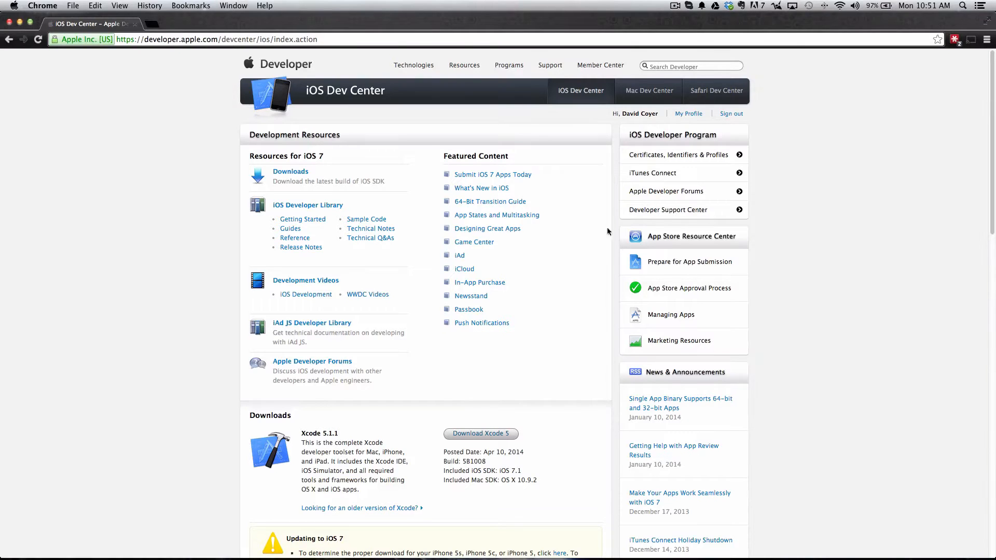
mouse_move(563, 281)
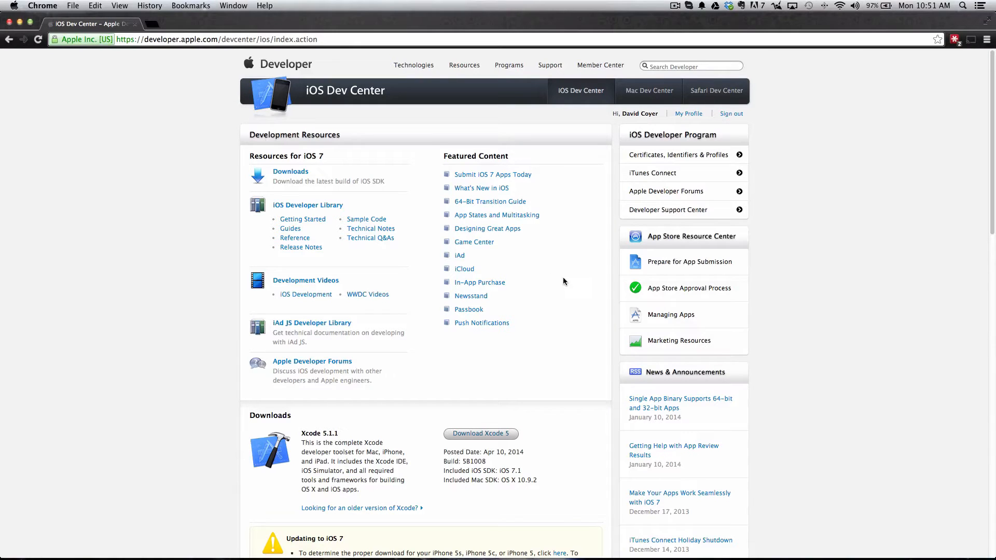
mouse_move(669, 135)
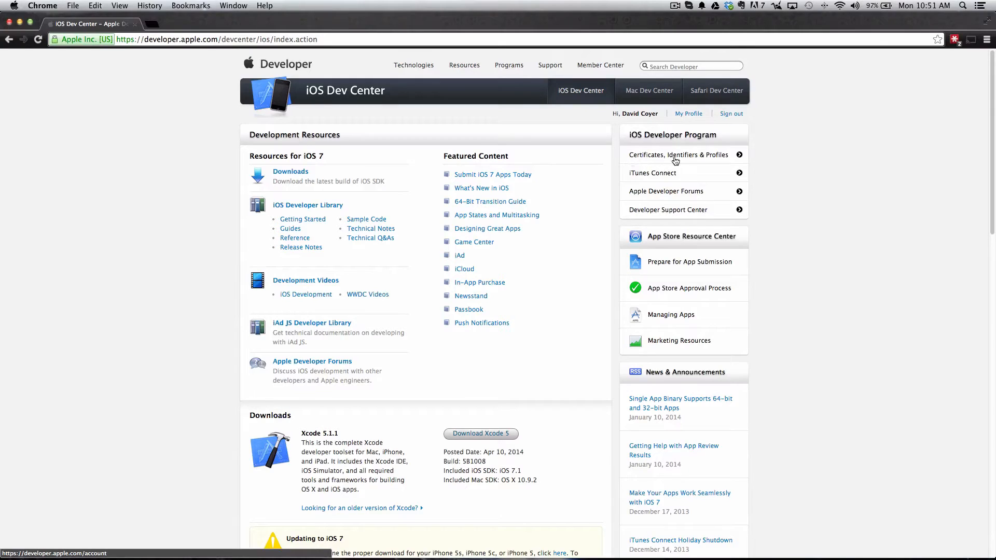
Go to Certificates, Identifiers & Profiles and show the iOS Certificates list
click(678, 154)
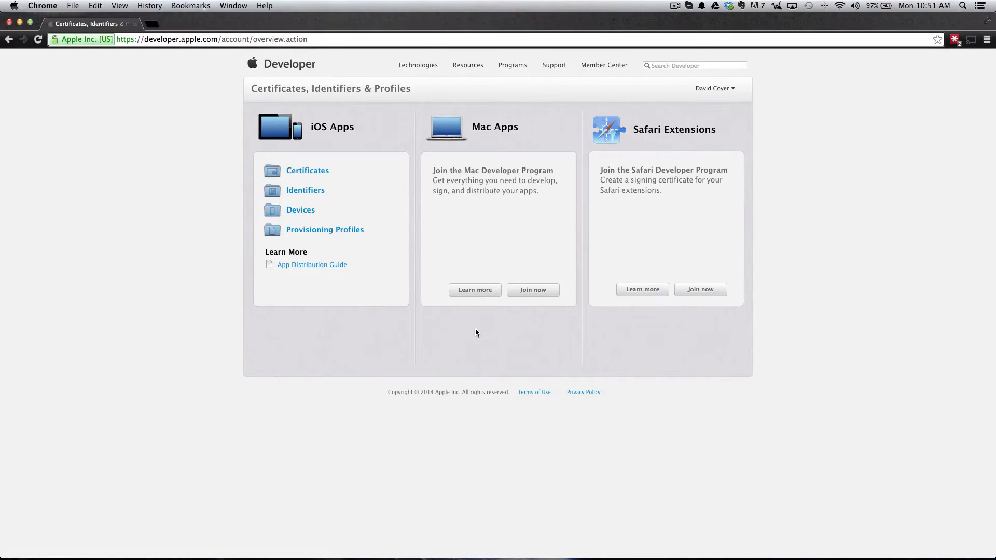
mouse_move(478, 364)
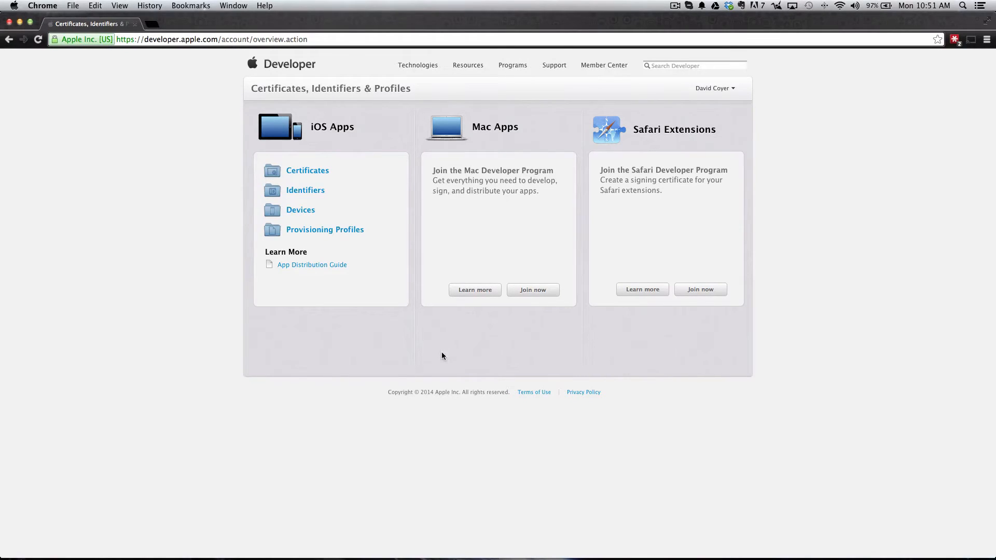
mouse_move(429, 354)
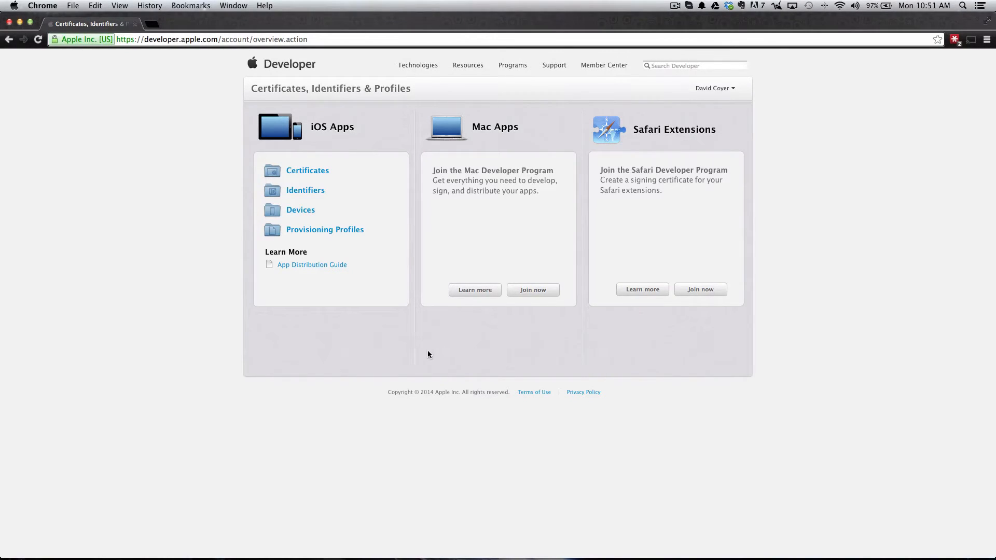
mouse_move(395, 302)
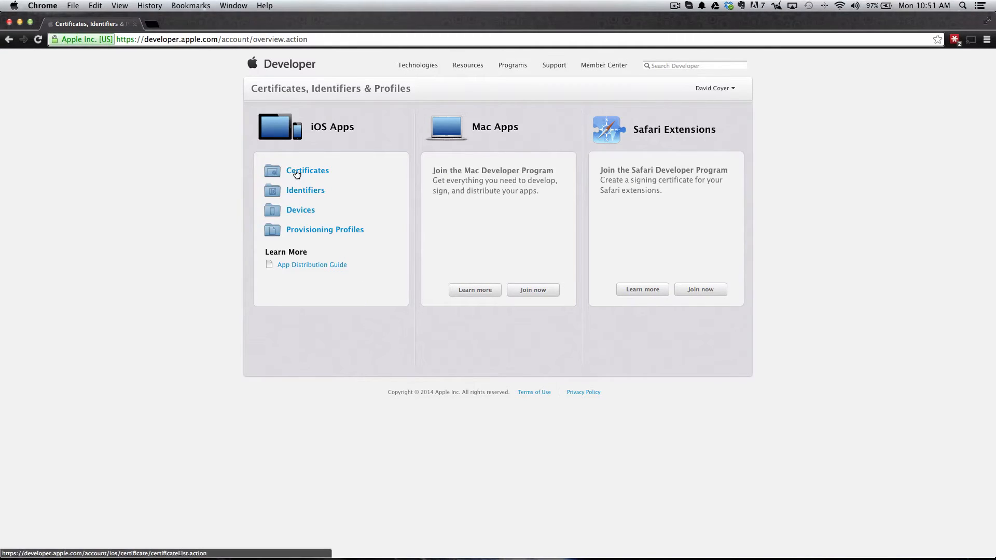
mouse_move(300, 233)
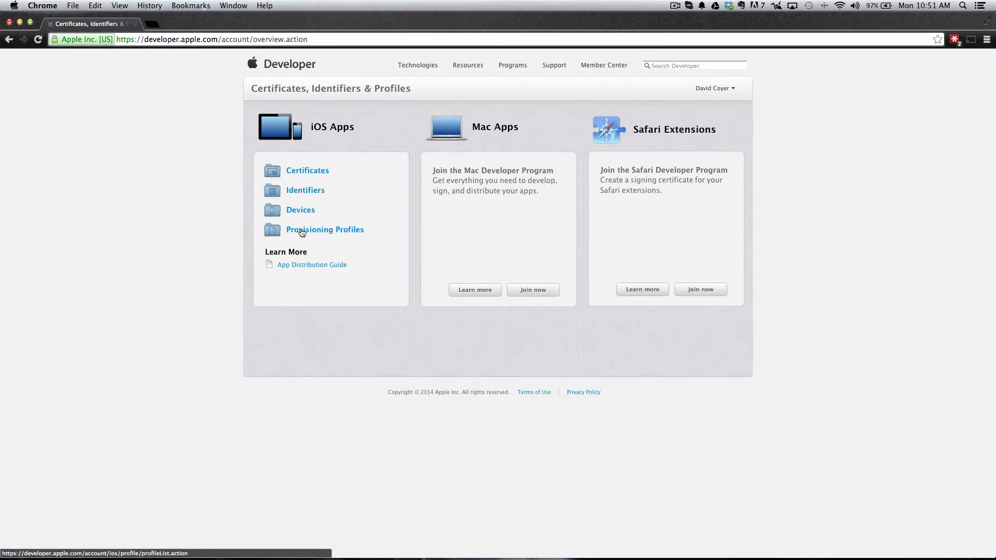
mouse_move(336, 237)
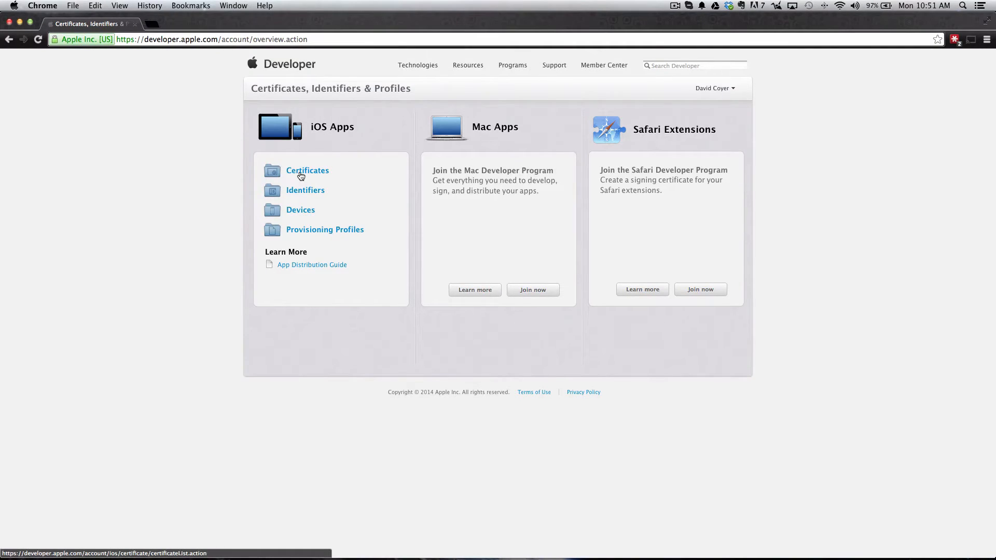
click(307, 170)
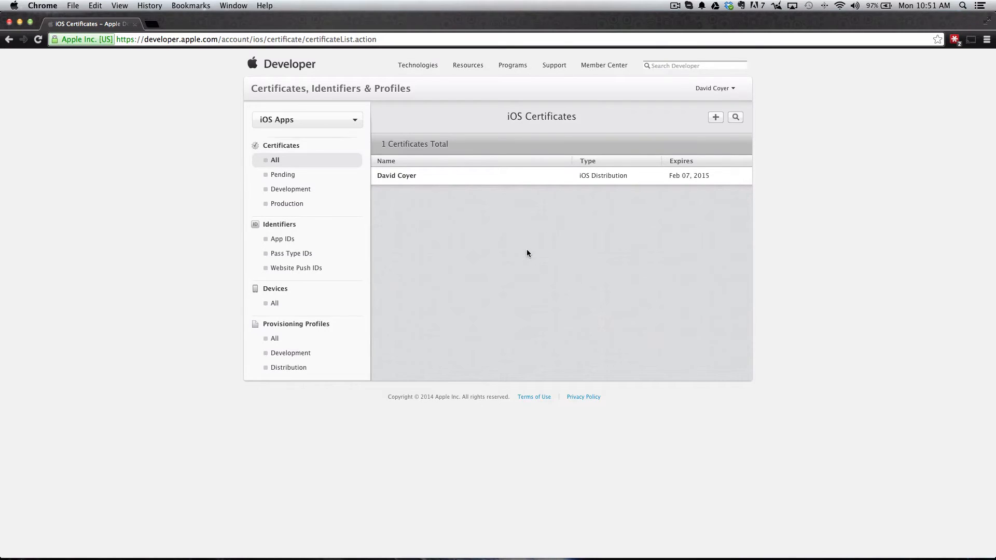
mouse_move(635, 256)
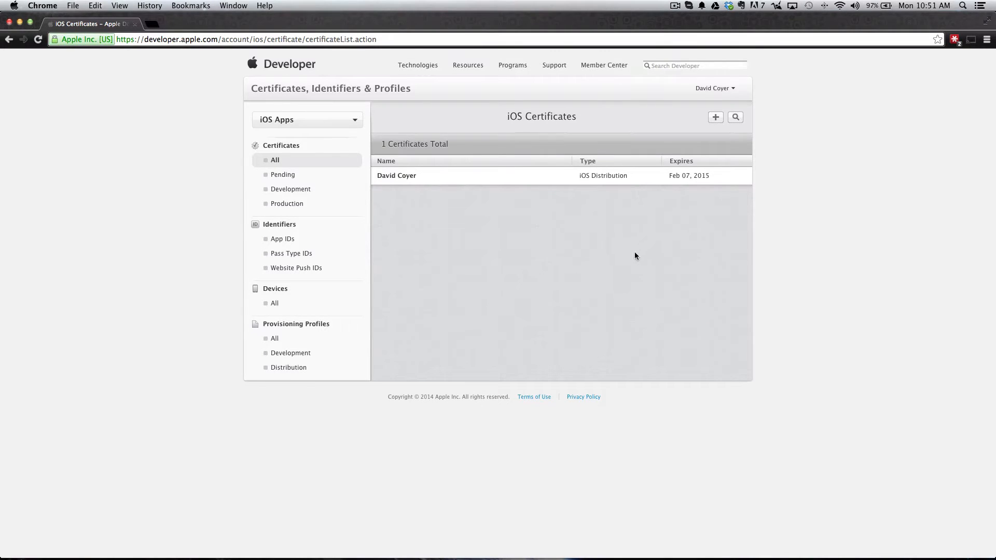
mouse_move(287, 204)
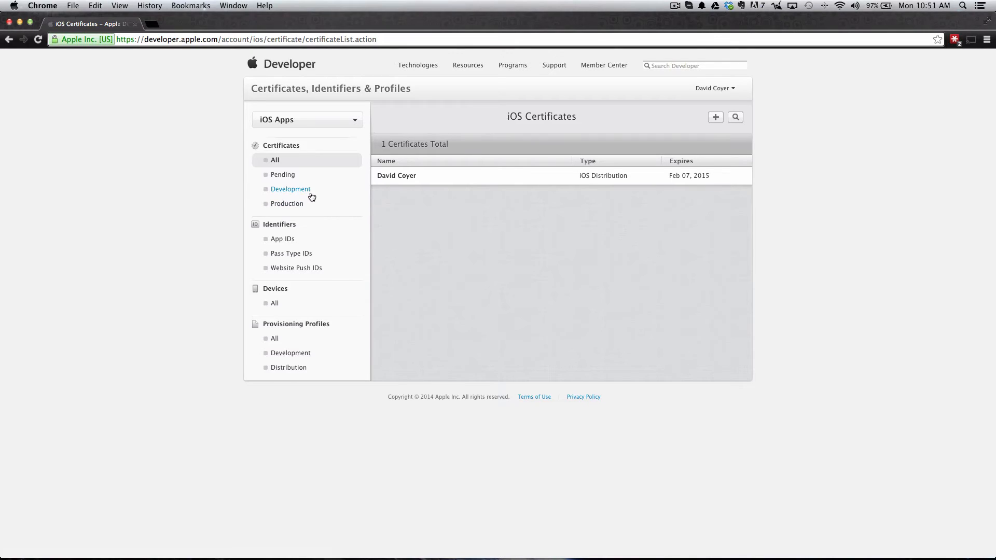
click(291, 189)
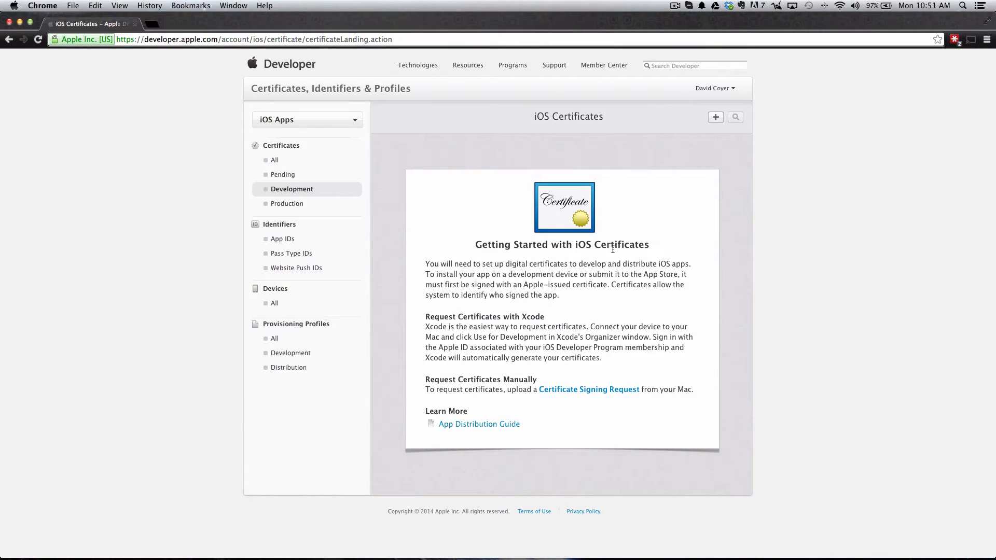
mouse_move(608, 279)
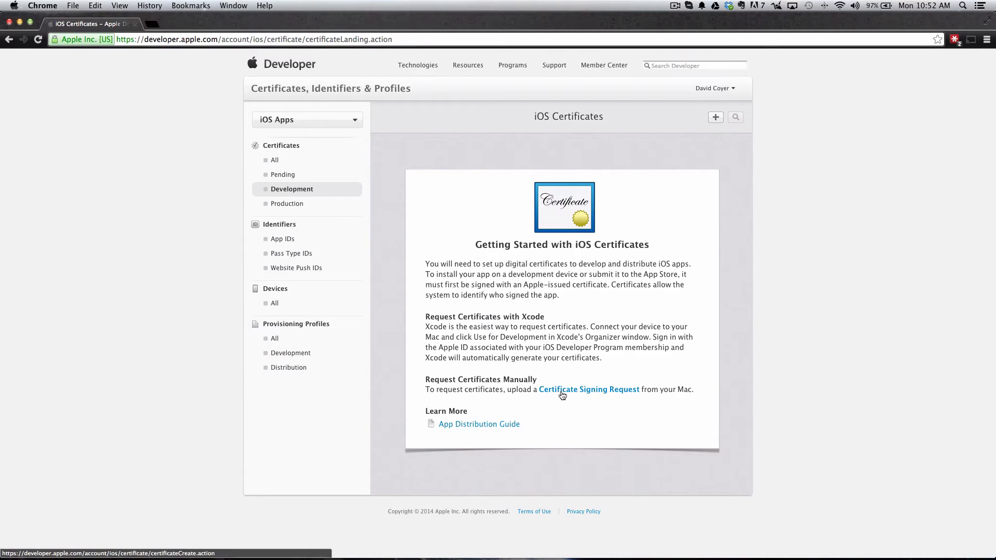
mouse_move(585, 413)
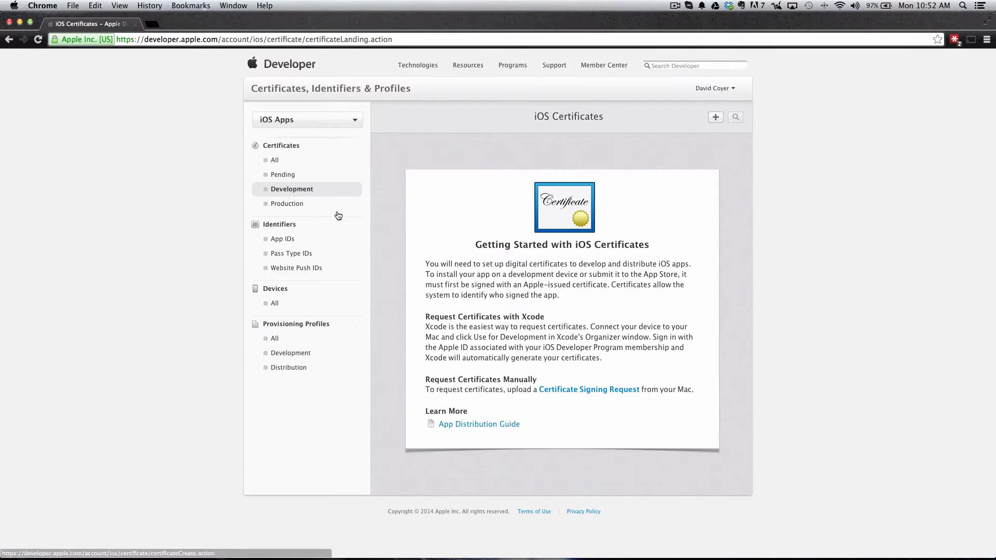
click(274, 160)
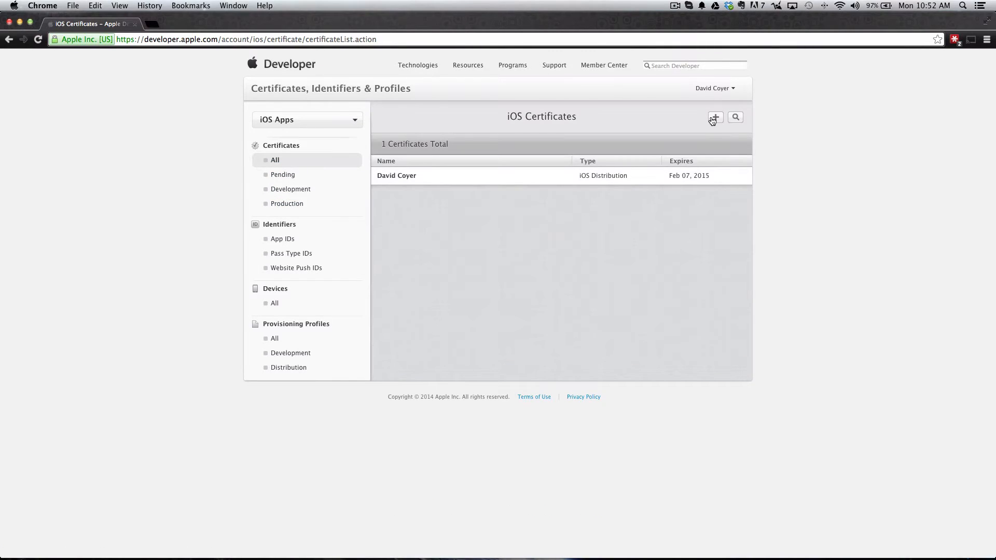
mouse_move(716, 118)
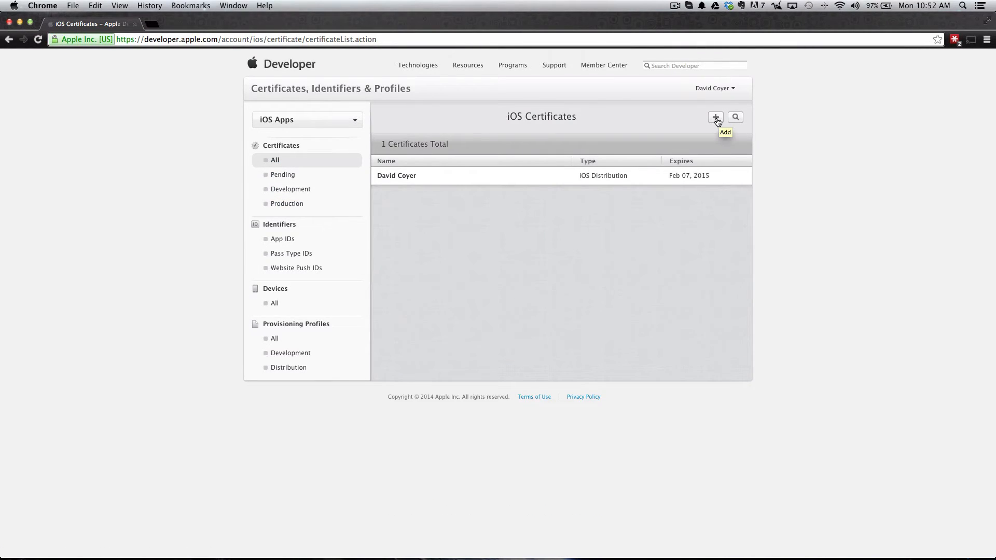
Add an App Store and Ad Hoc iOS certificate and download the WWDR intermediate certificate
click(716, 118)
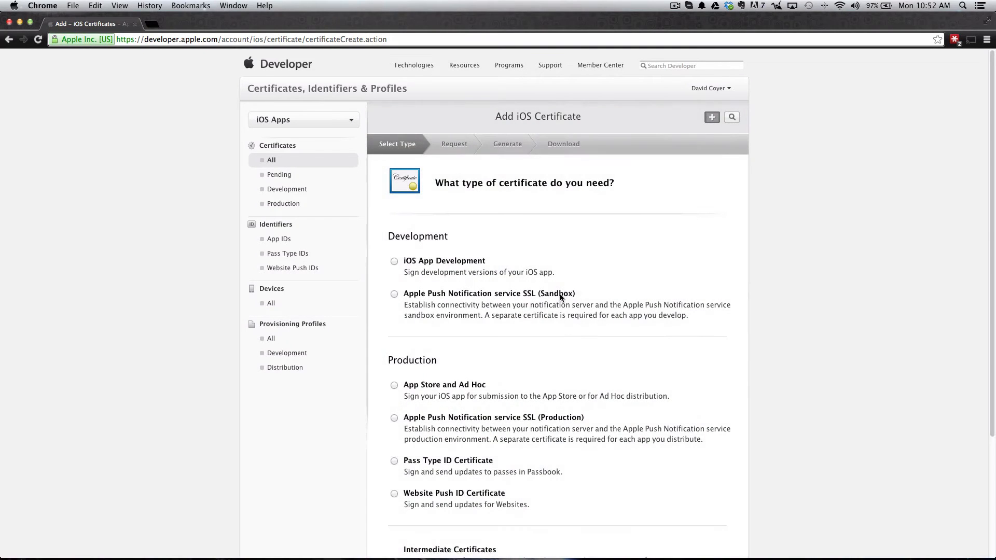
scroll(down, 3)
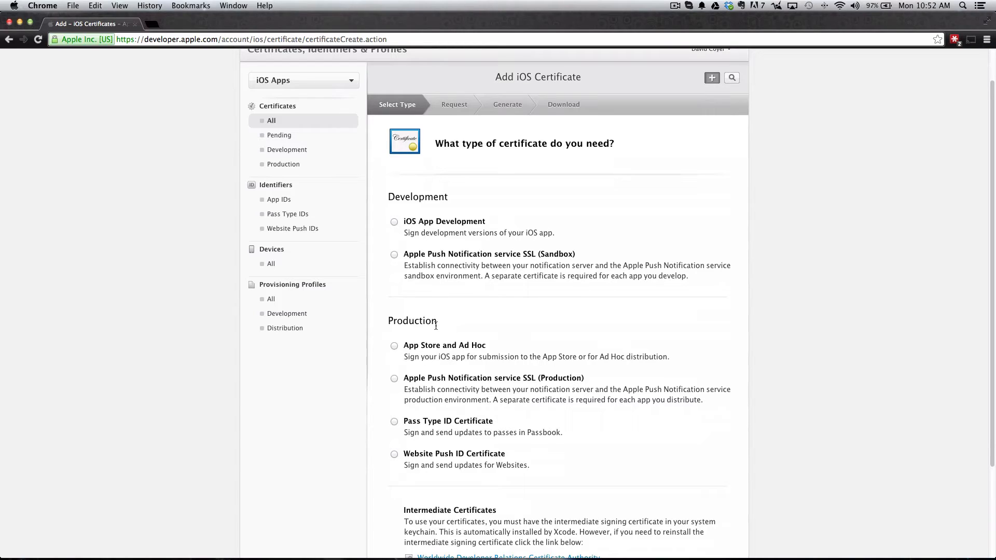
click(393, 345)
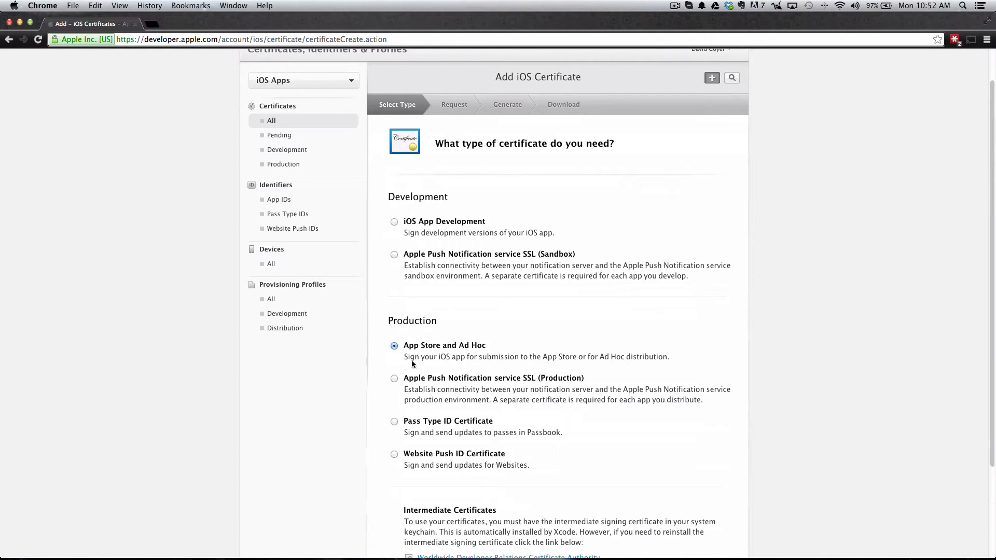
mouse_move(732, 340)
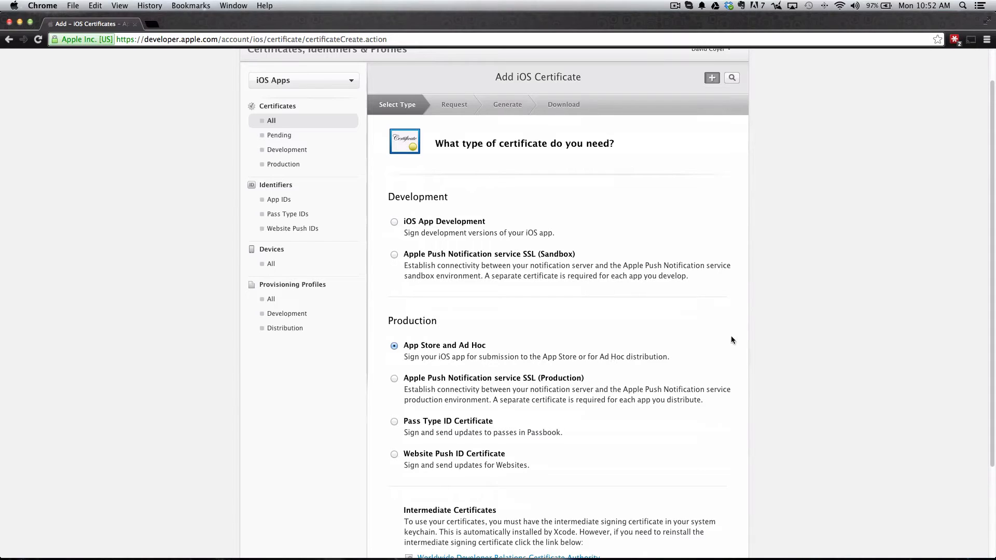
mouse_move(730, 343)
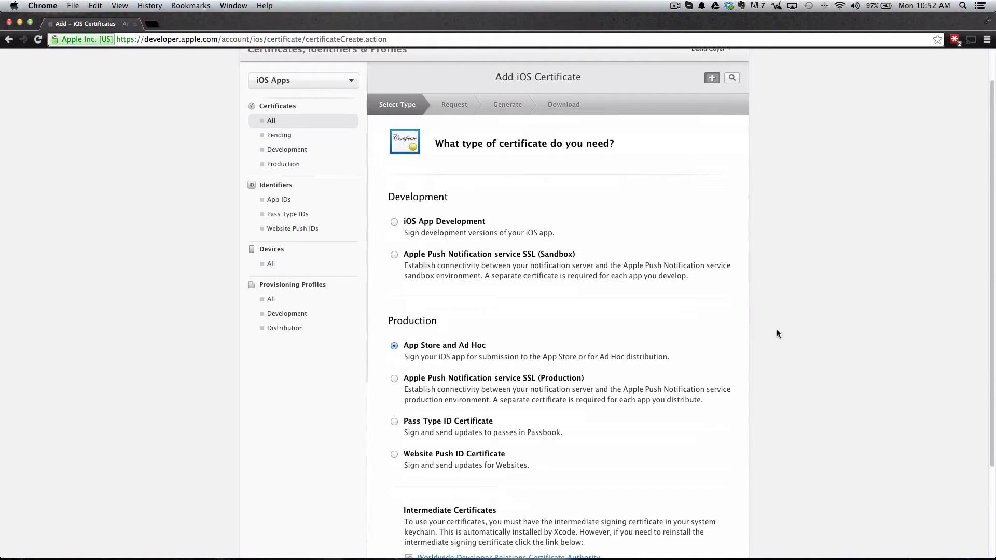
mouse_move(470, 348)
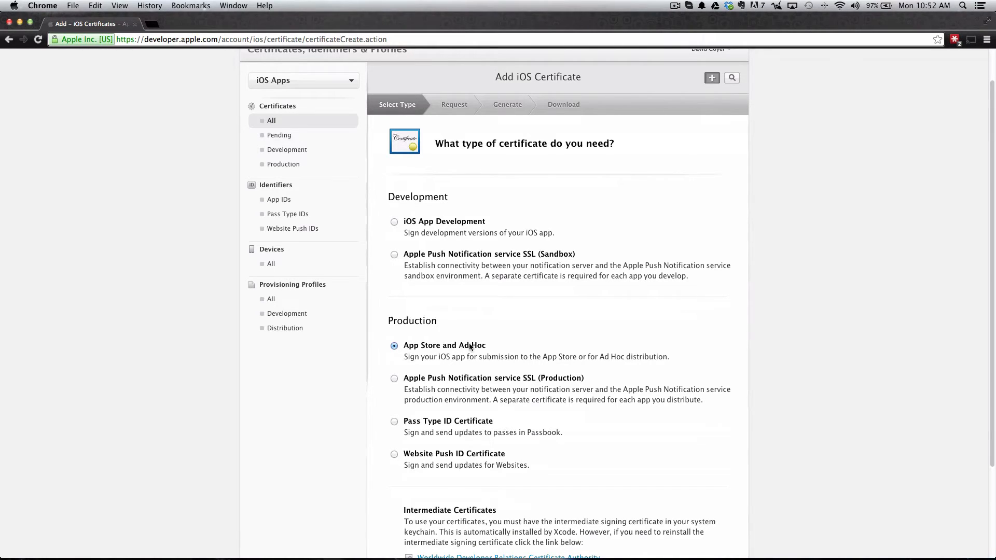
mouse_move(395, 337)
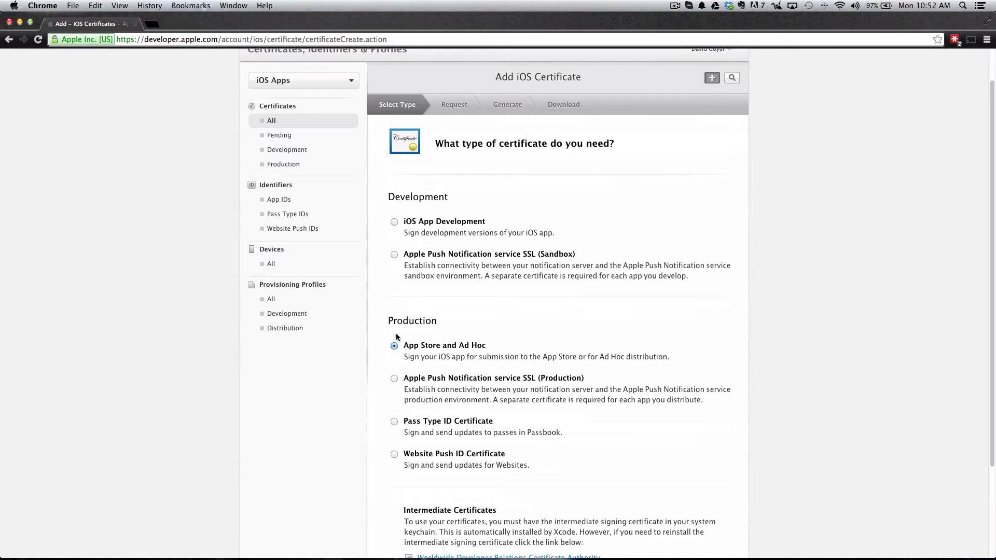
scroll(down, 3)
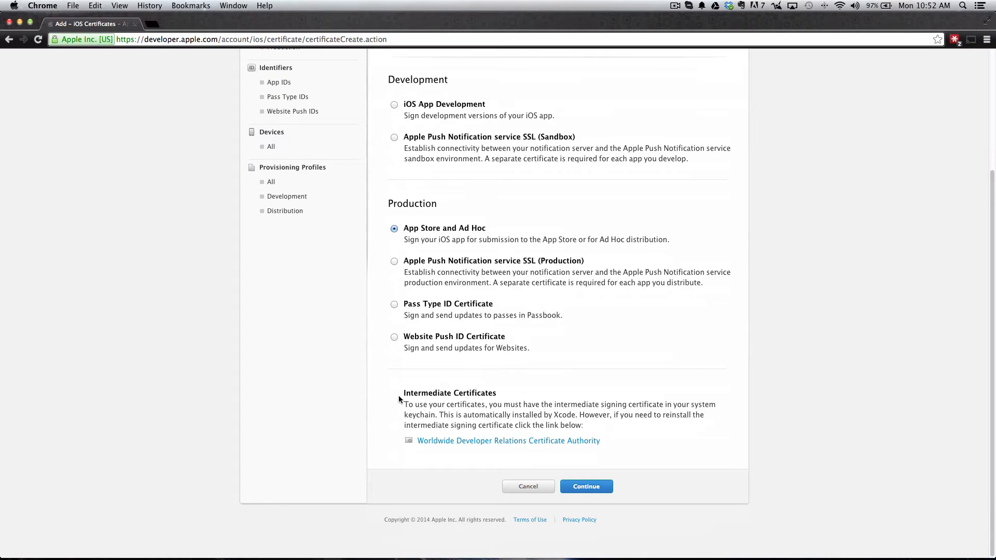
mouse_move(431, 454)
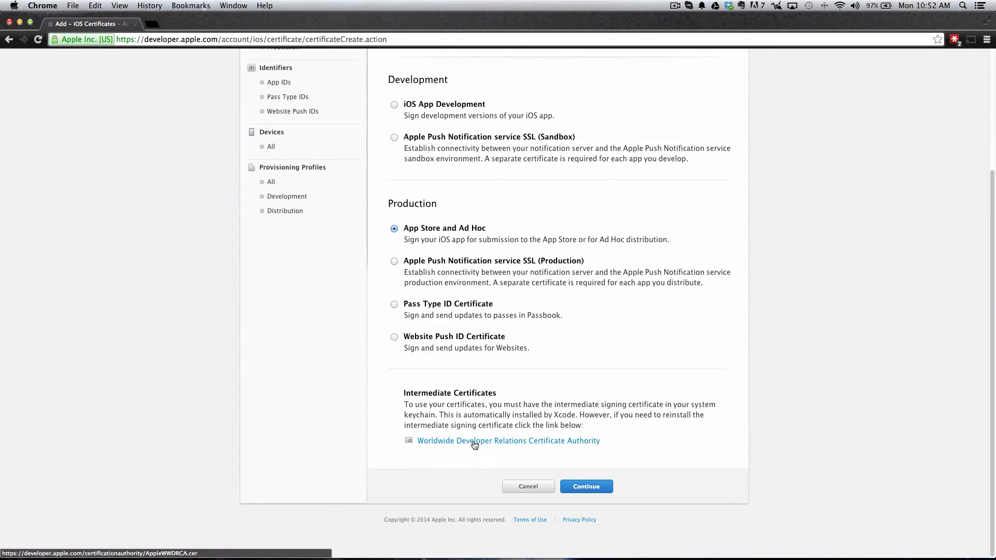
mouse_move(518, 445)
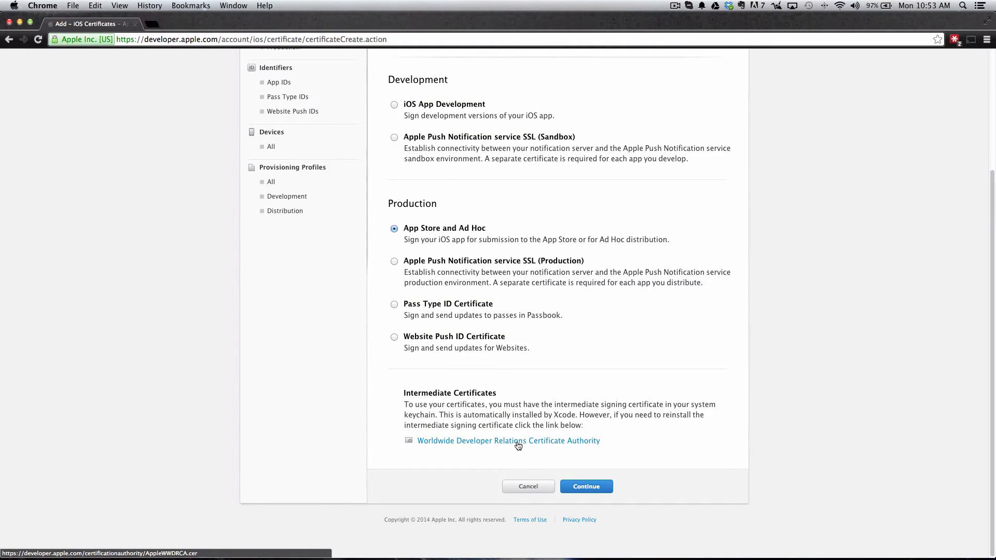
click(508, 441)
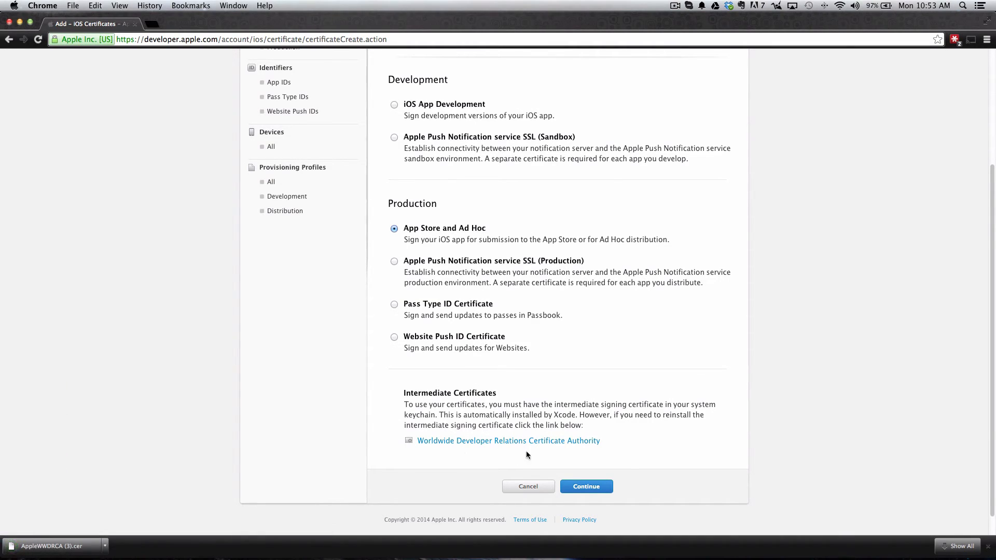
mouse_move(128, 506)
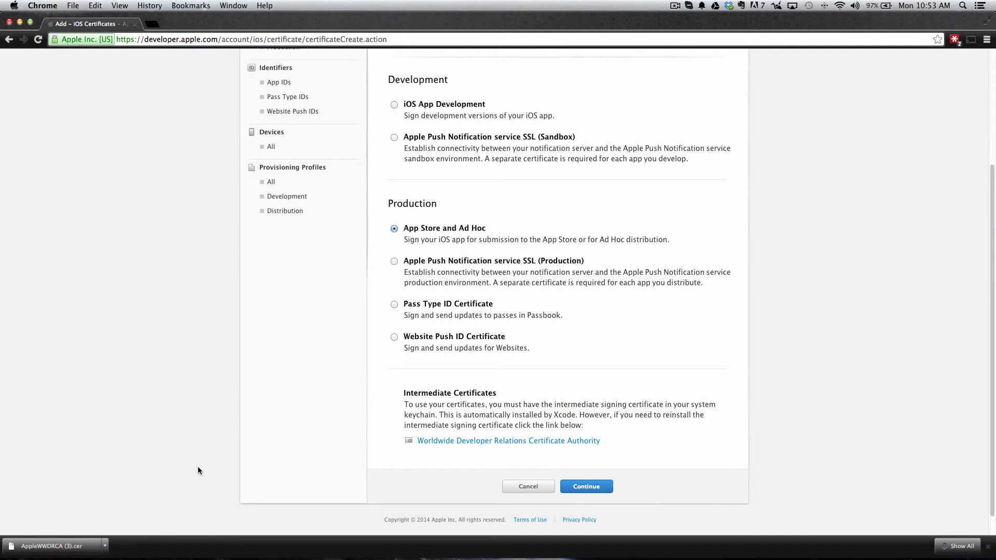
mouse_move(194, 469)
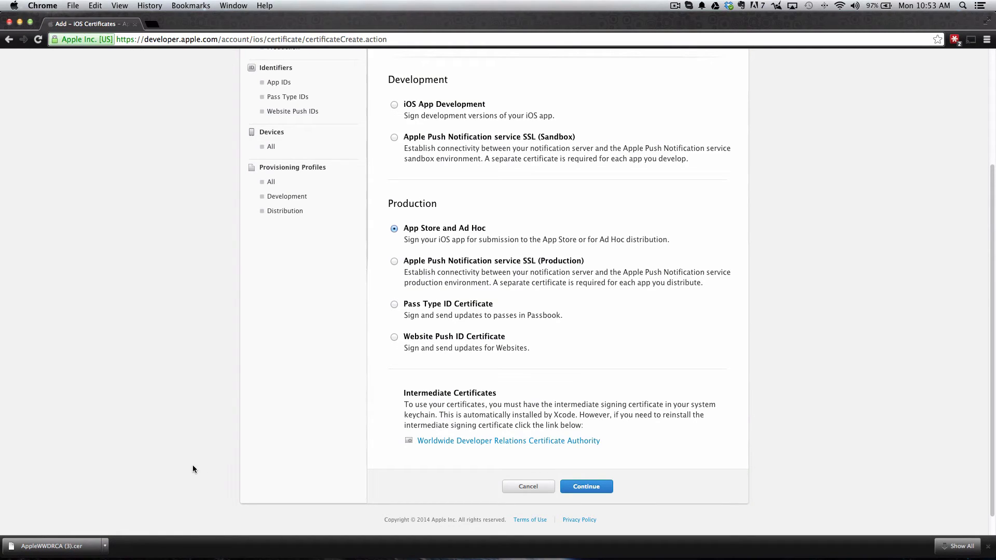
mouse_move(81, 543)
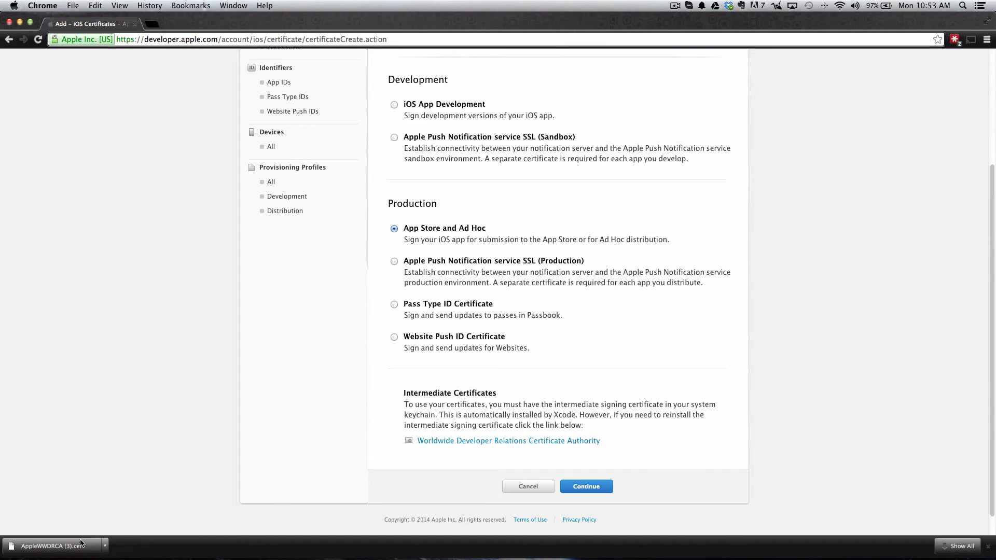
mouse_move(416, 475)
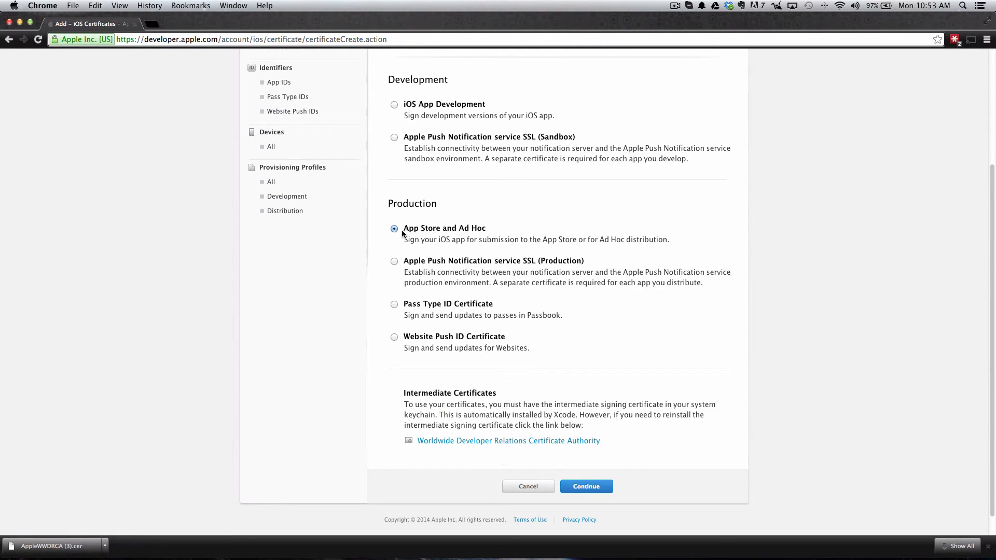
mouse_move(446, 237)
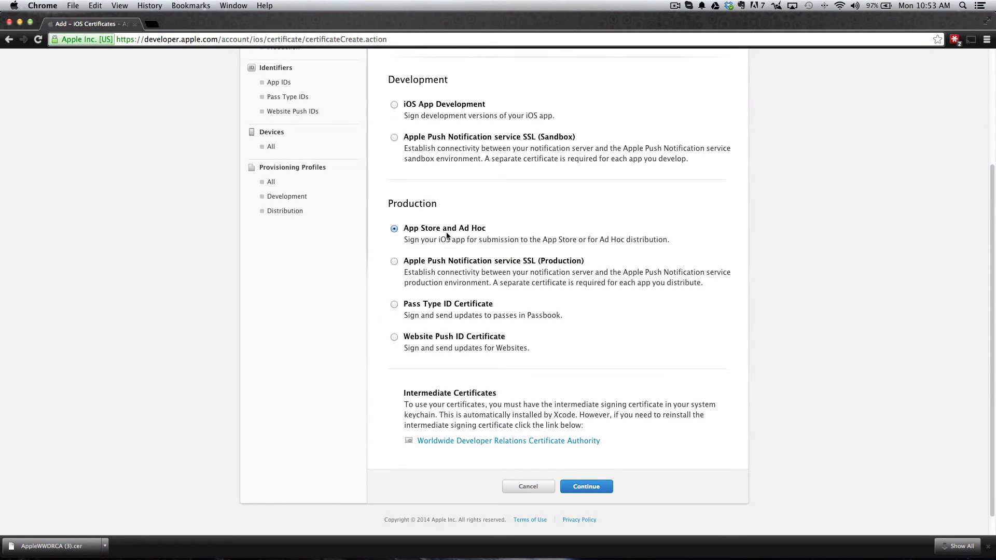
Upload CertificateSigningRequest.certSigningRequest and generate the certificate
click(585, 487)
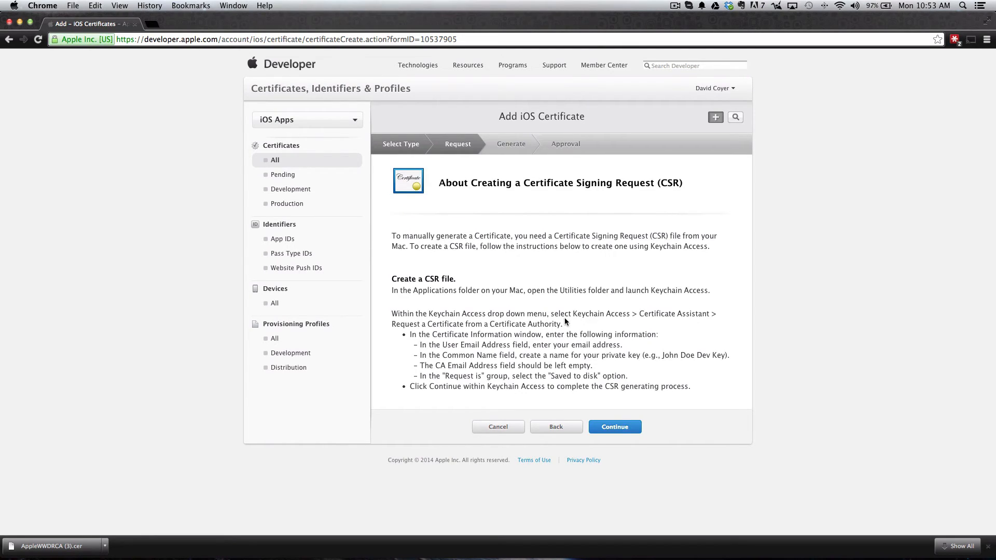
mouse_move(631, 416)
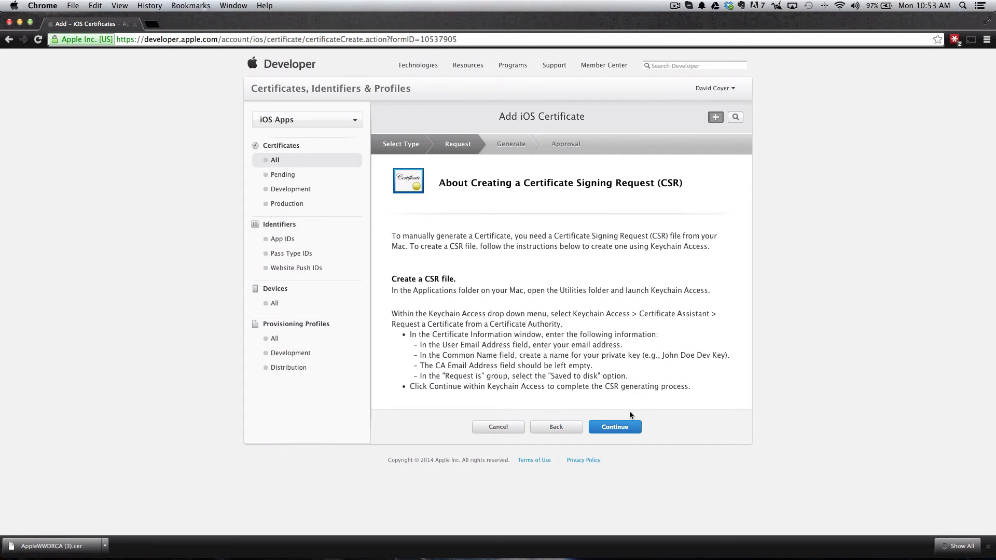
click(614, 426)
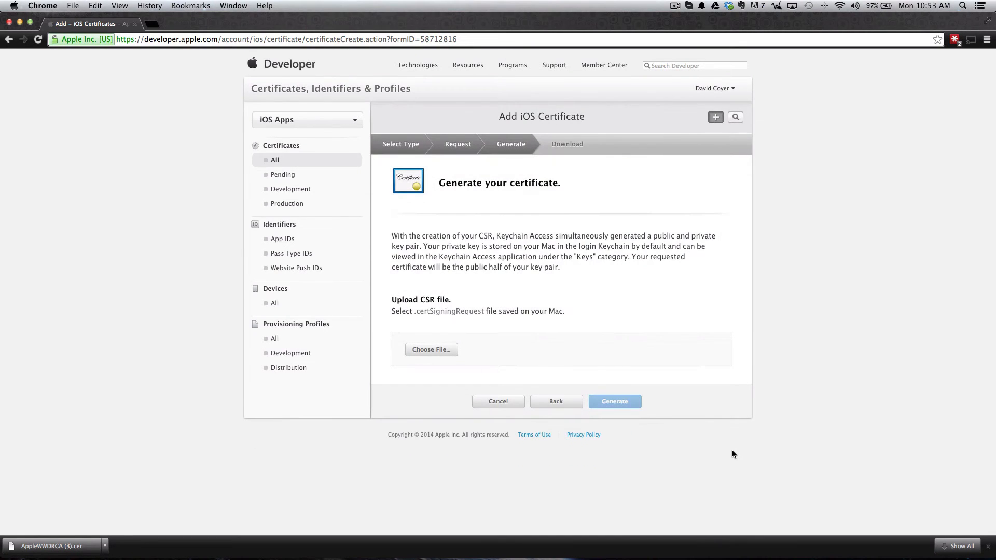
mouse_move(732, 456)
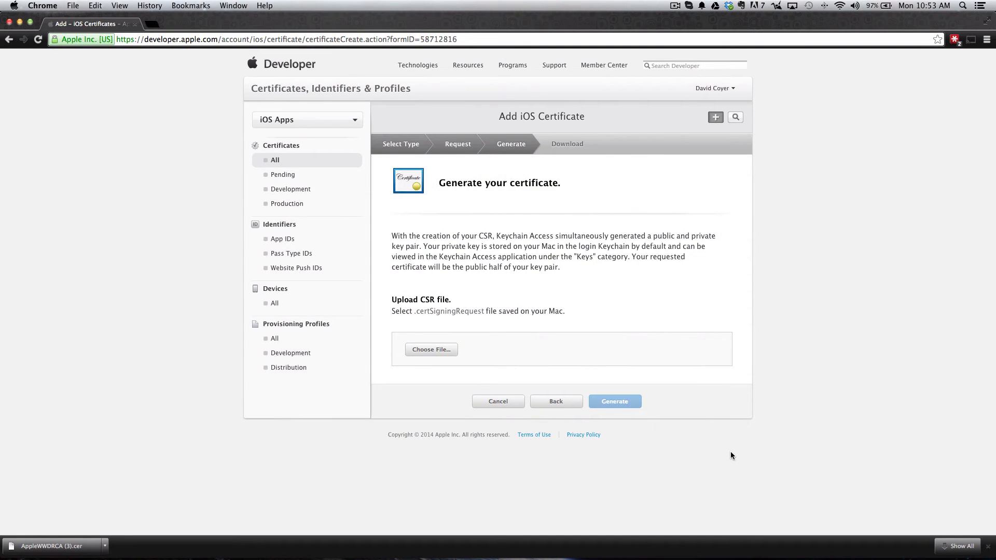
mouse_move(431, 370)
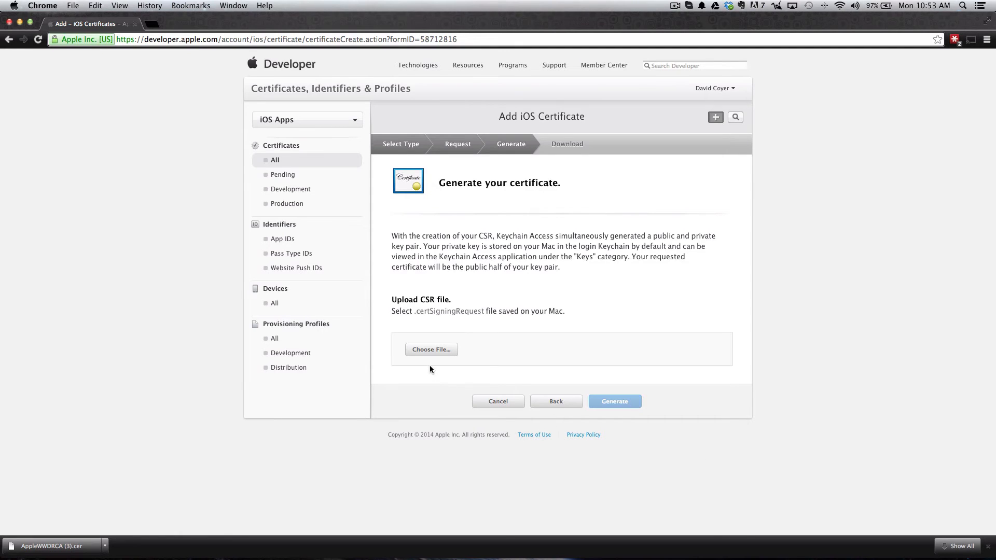
click(430, 349)
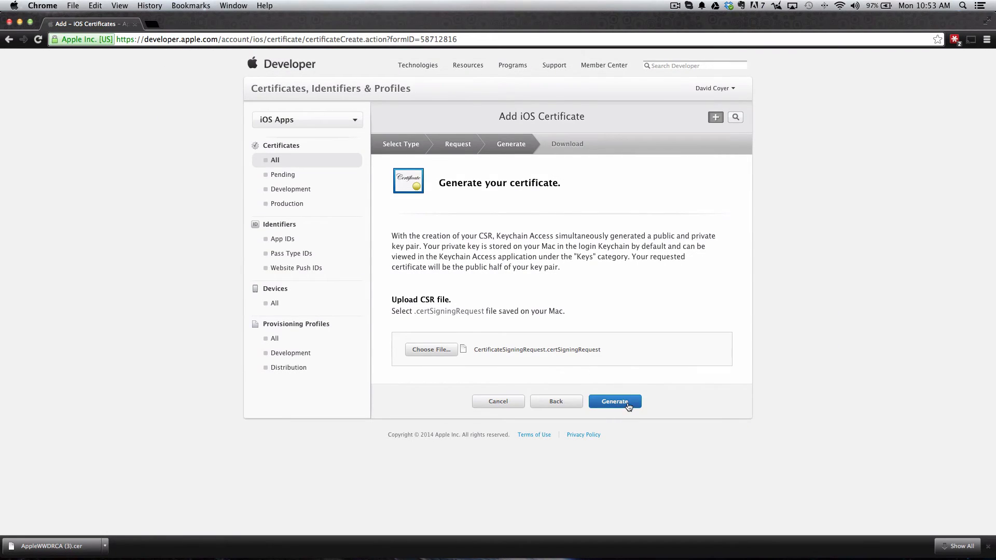
click(613, 401)
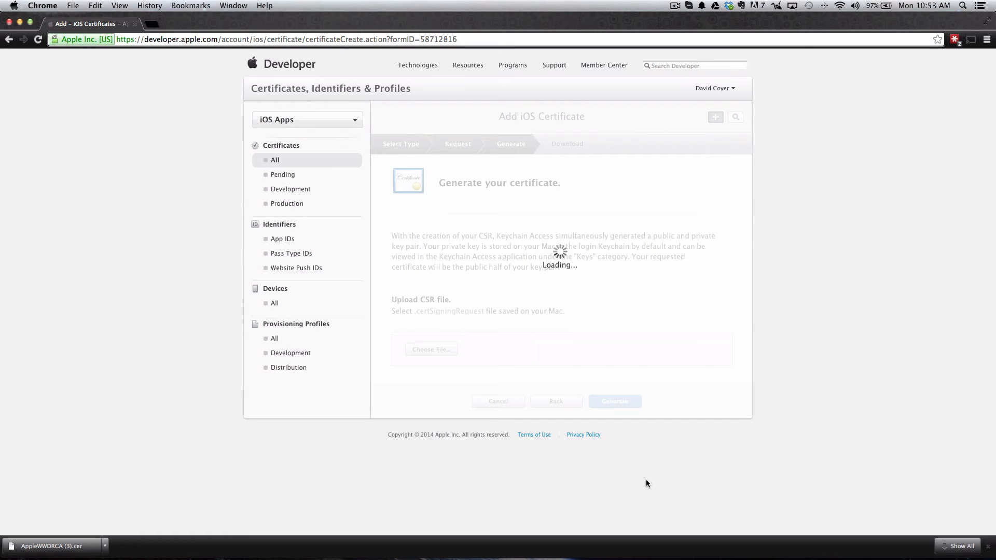
Download the new iOS Distribution certificate and return to the two-certificate list
click(614, 401)
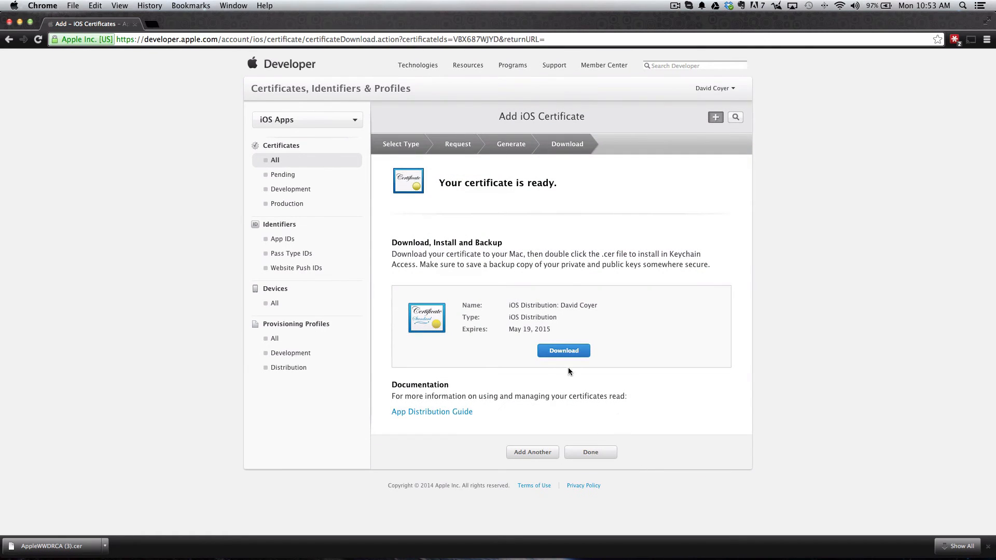
click(563, 351)
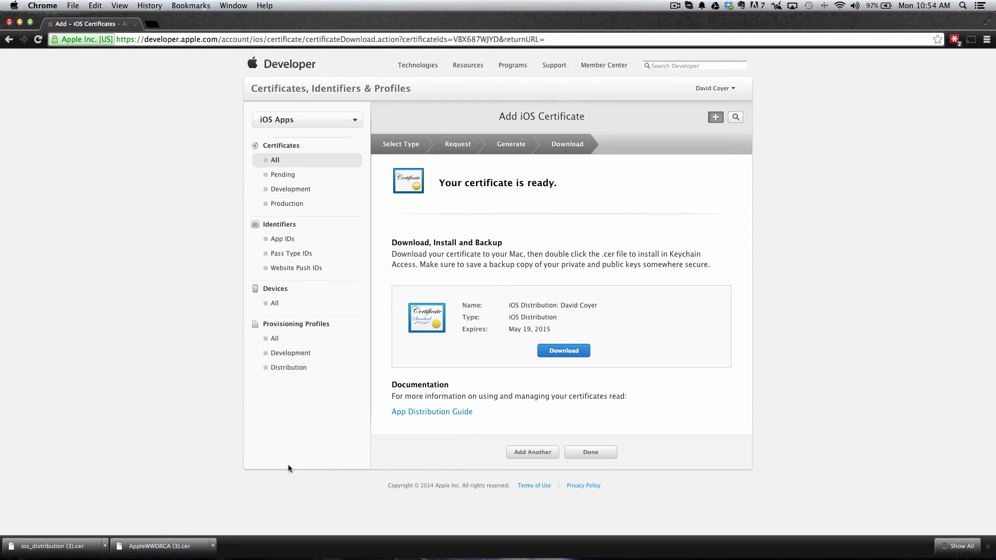
mouse_move(590, 452)
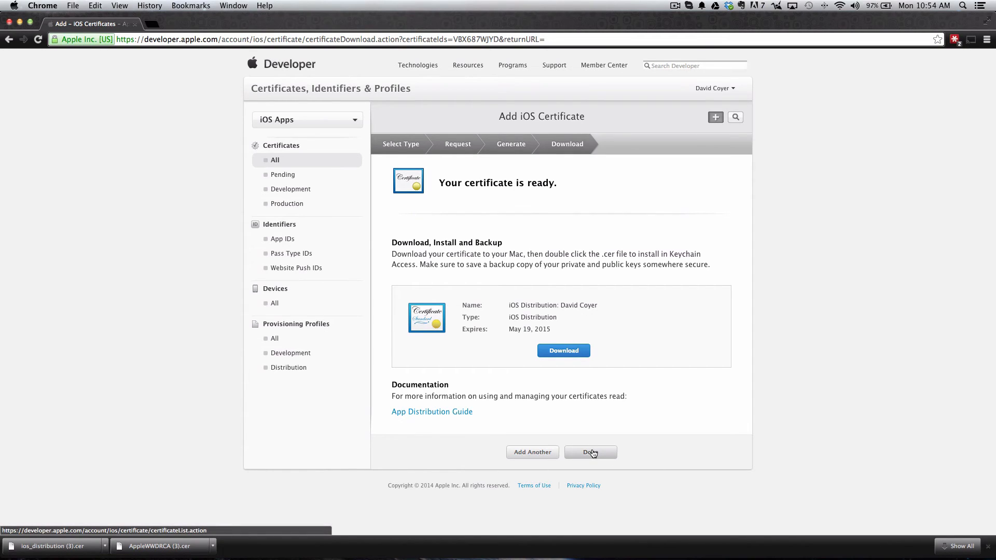
click(590, 452)
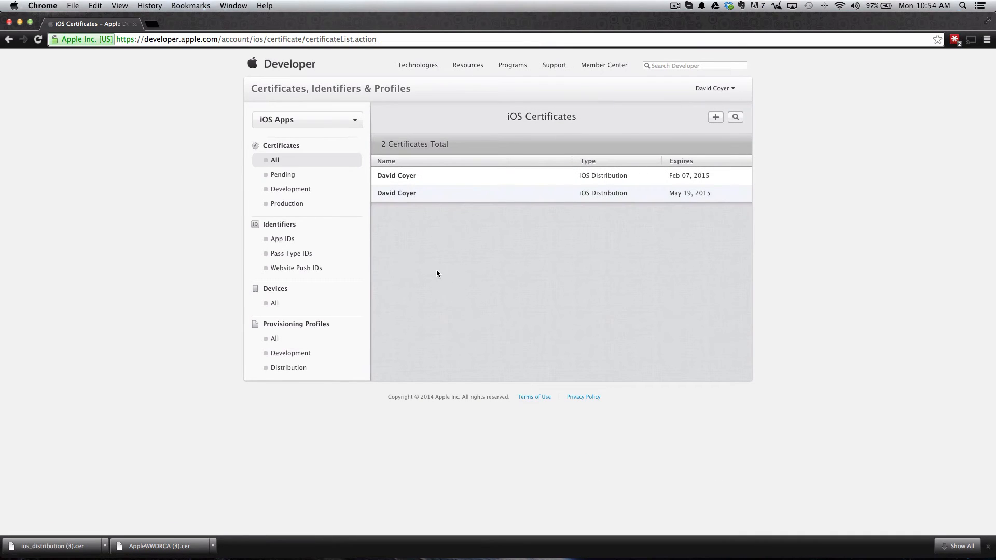
mouse_move(517, 266)
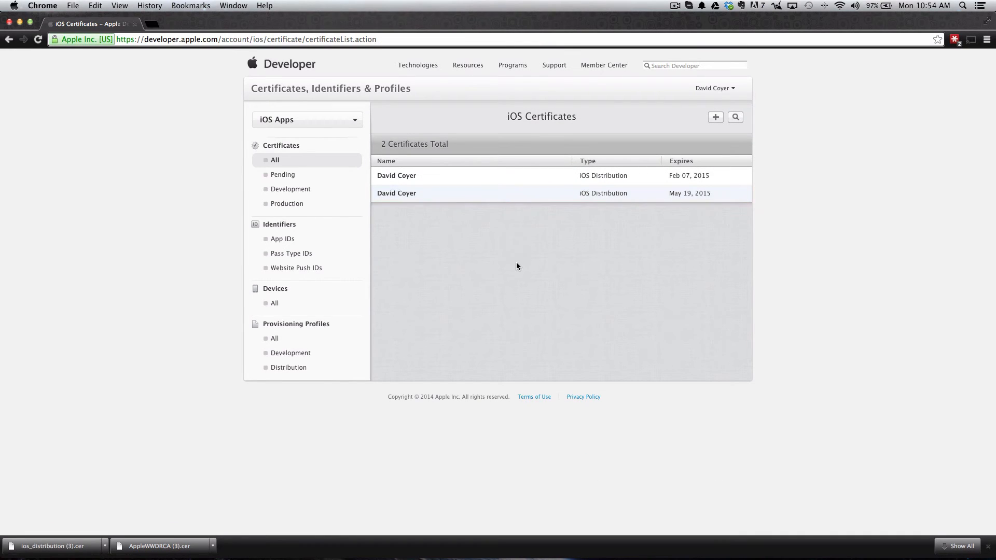
mouse_move(582, 249)
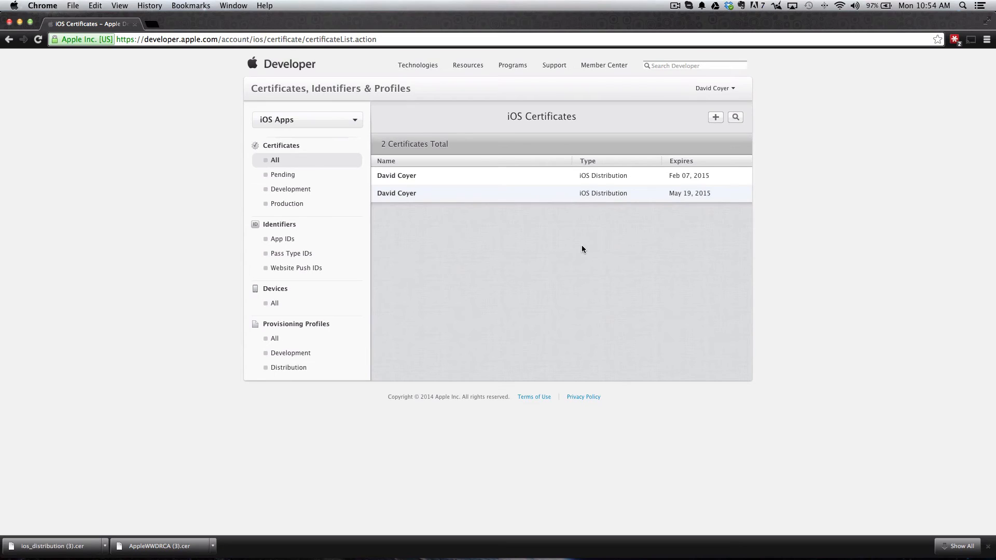
mouse_move(483, 244)
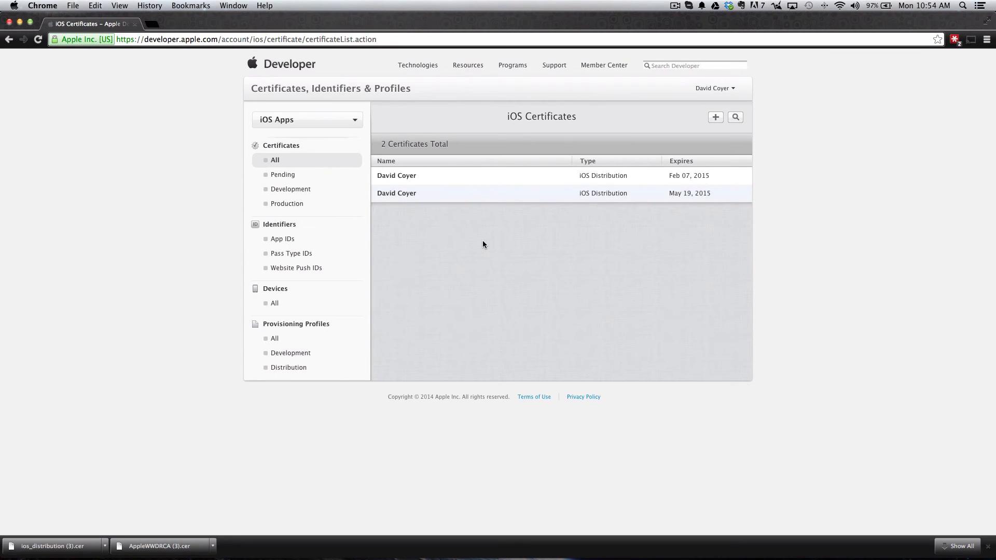
mouse_move(478, 245)
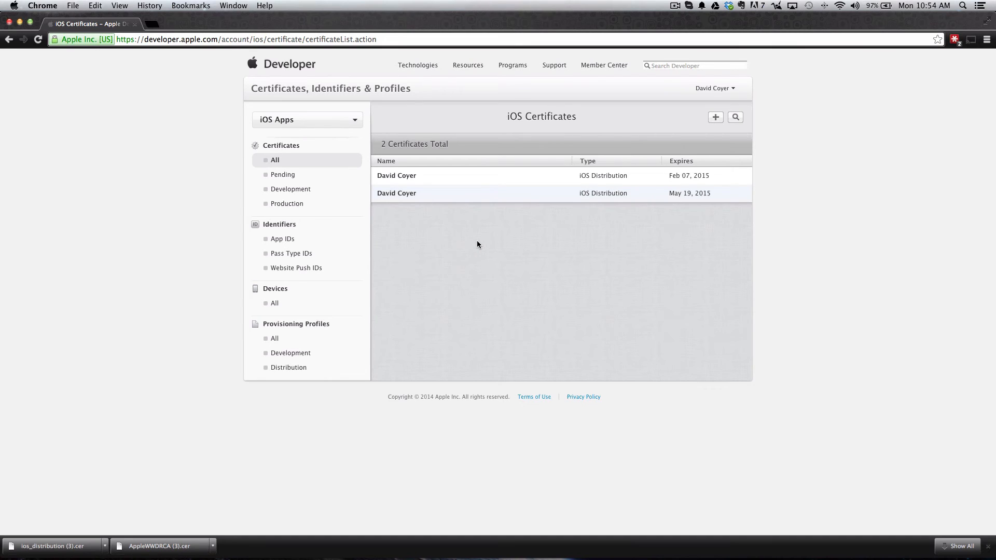
mouse_move(41, 543)
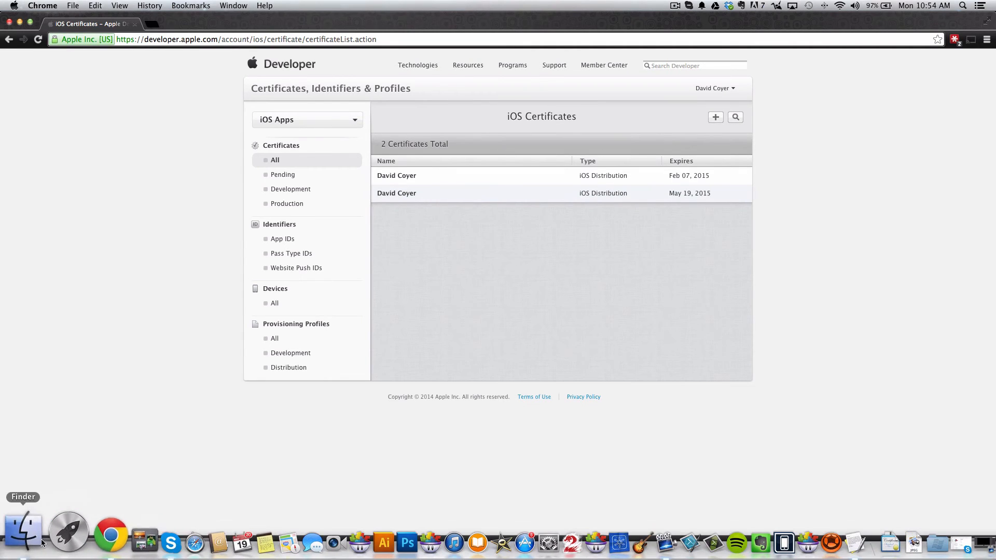
Open Downloads in Finder and select AppleWWDRCA (3).cer
click(23, 534)
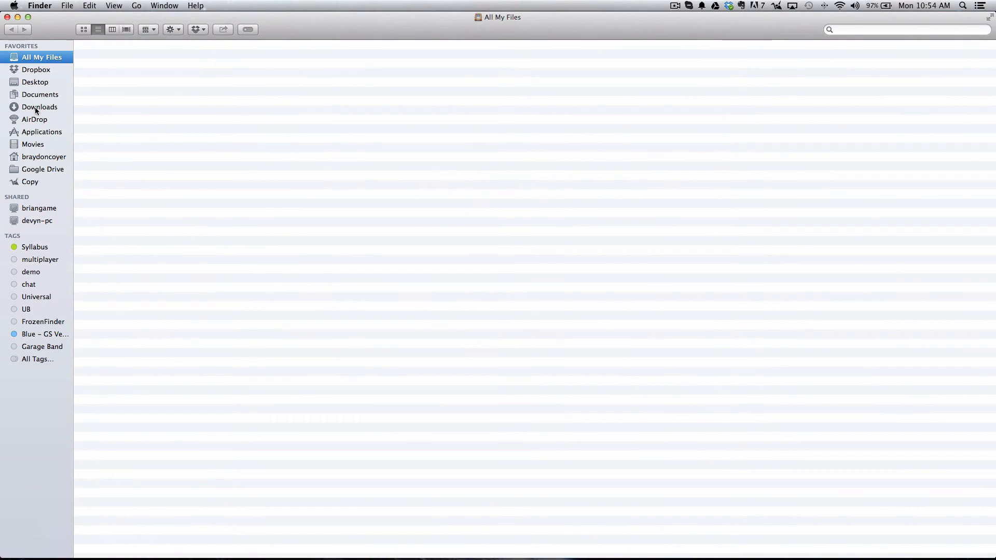
click(40, 107)
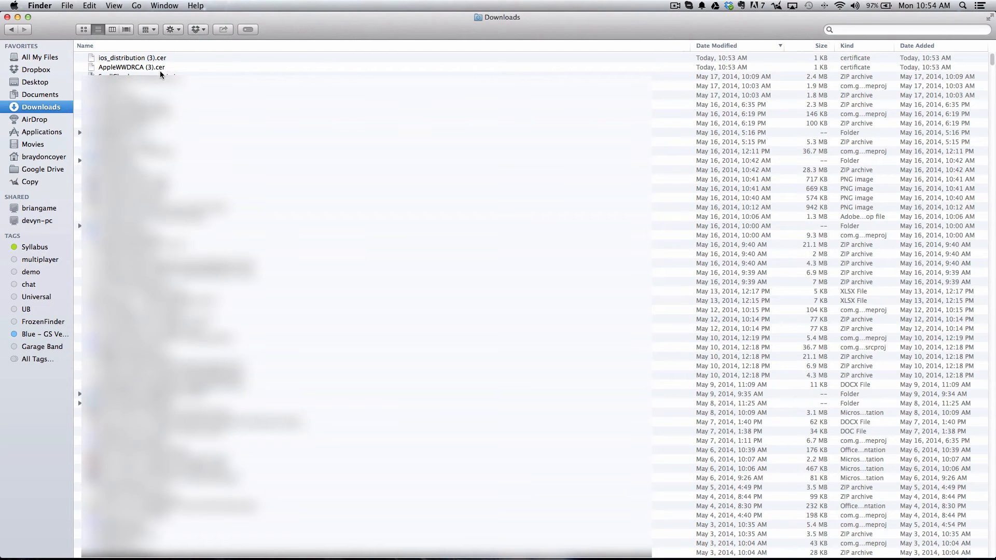
click(131, 67)
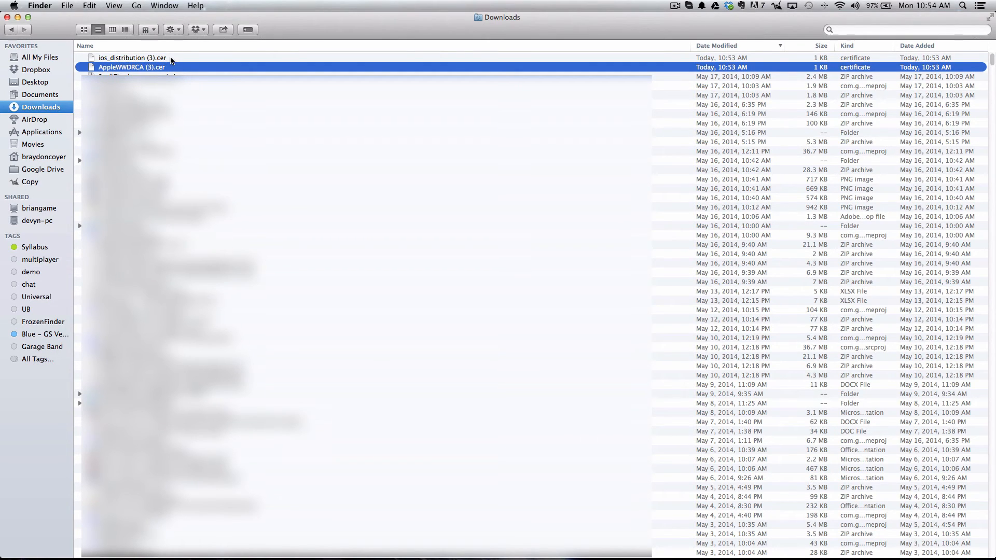
mouse_move(671, 552)
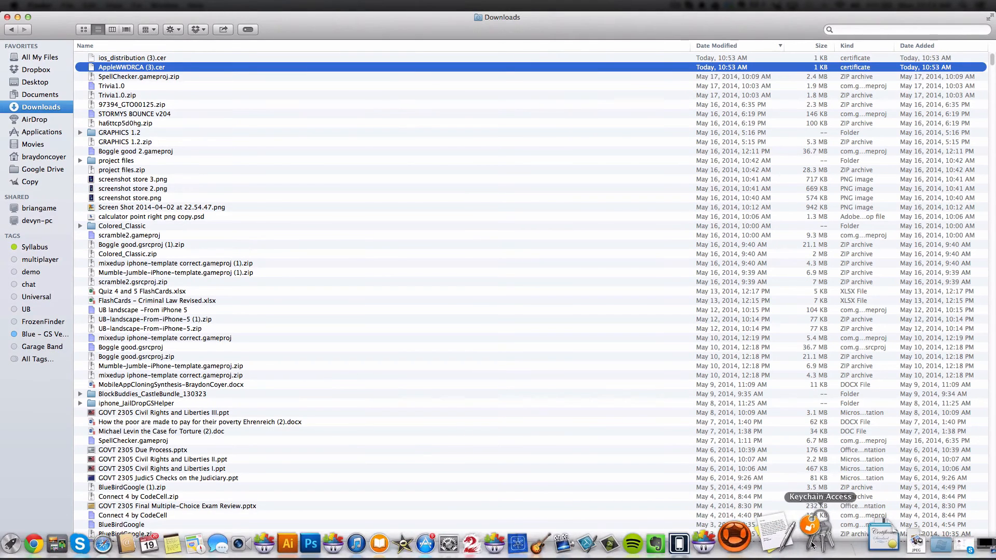
Launch Keychain Access and select the Apple Worldwide Developer Relations certificate in the login keychain
click(820, 541)
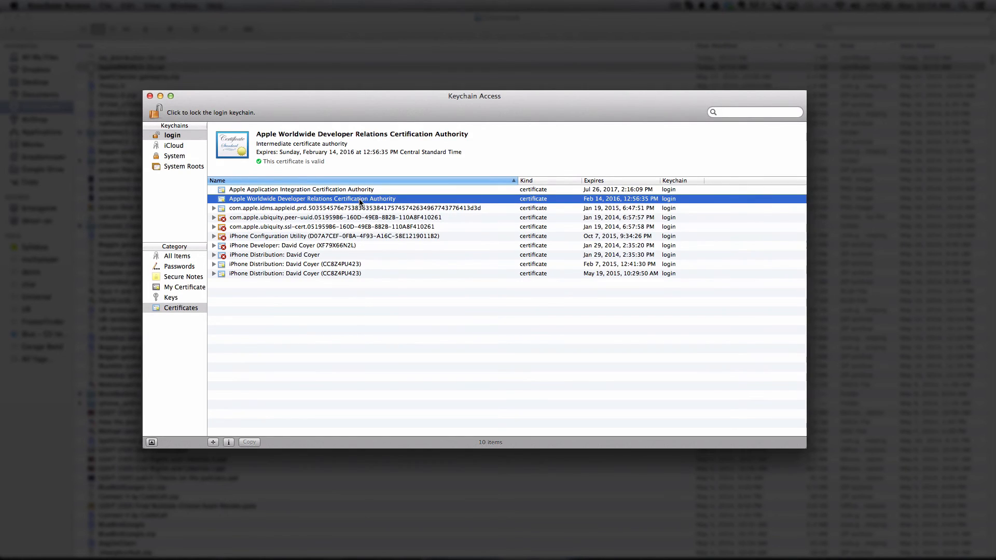
mouse_move(286, 202)
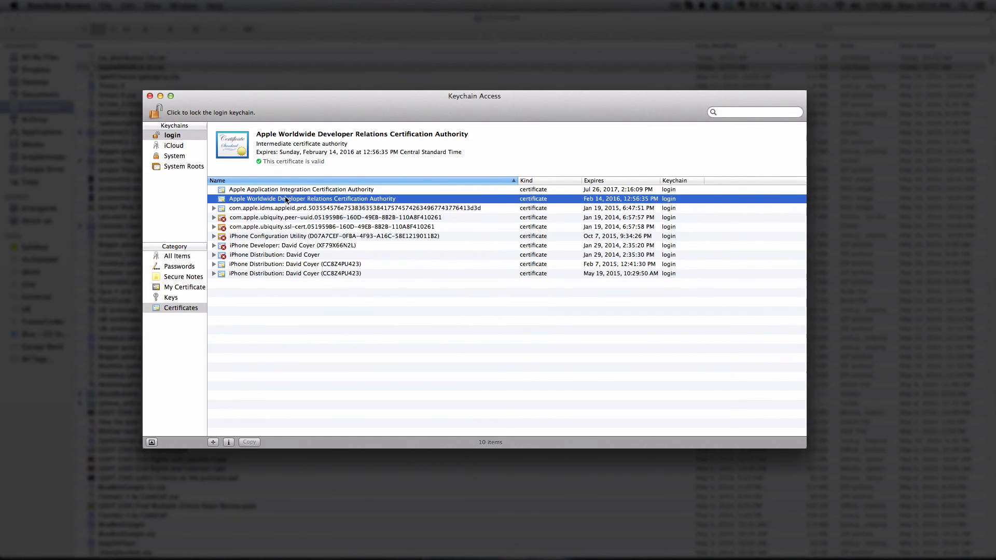
mouse_move(397, 205)
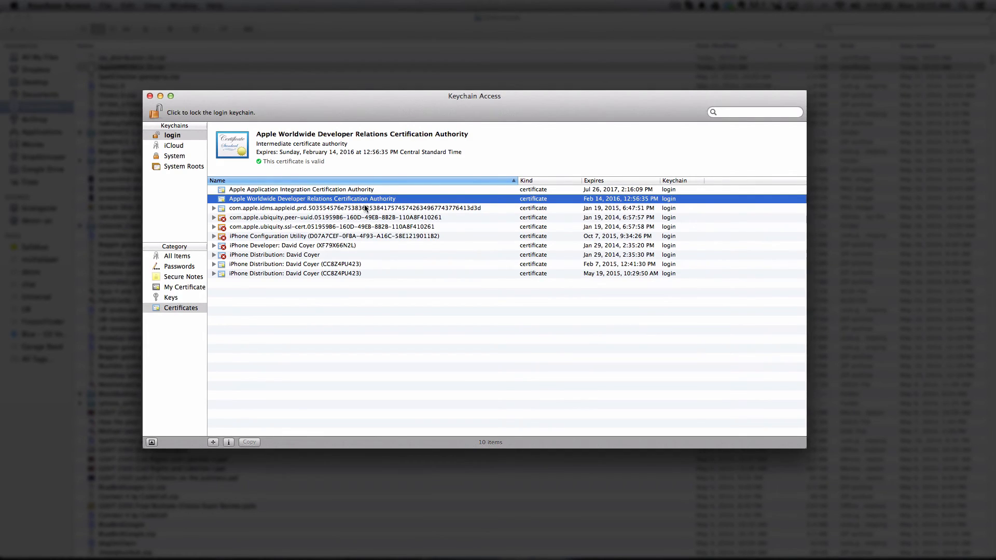
mouse_move(379, 336)
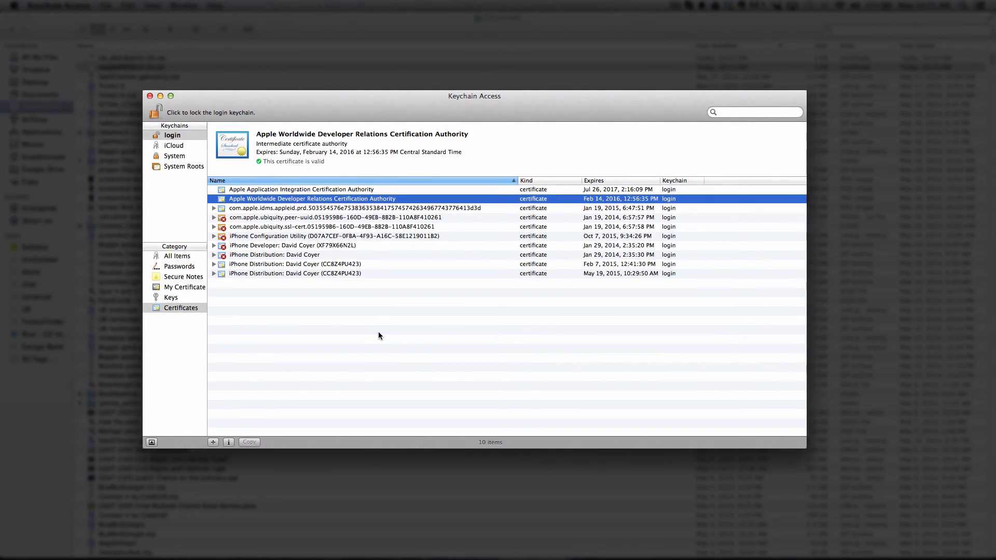
click(183, 166)
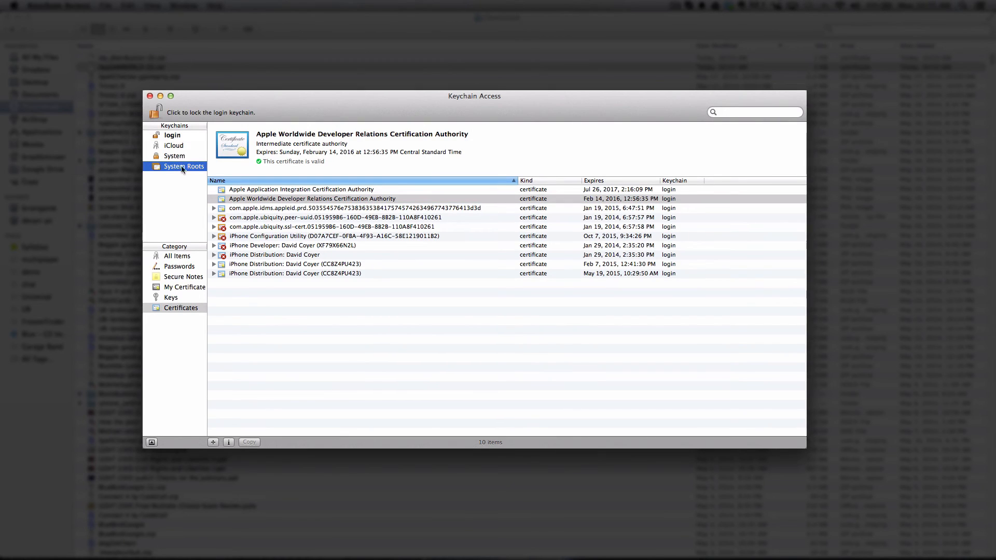
click(172, 134)
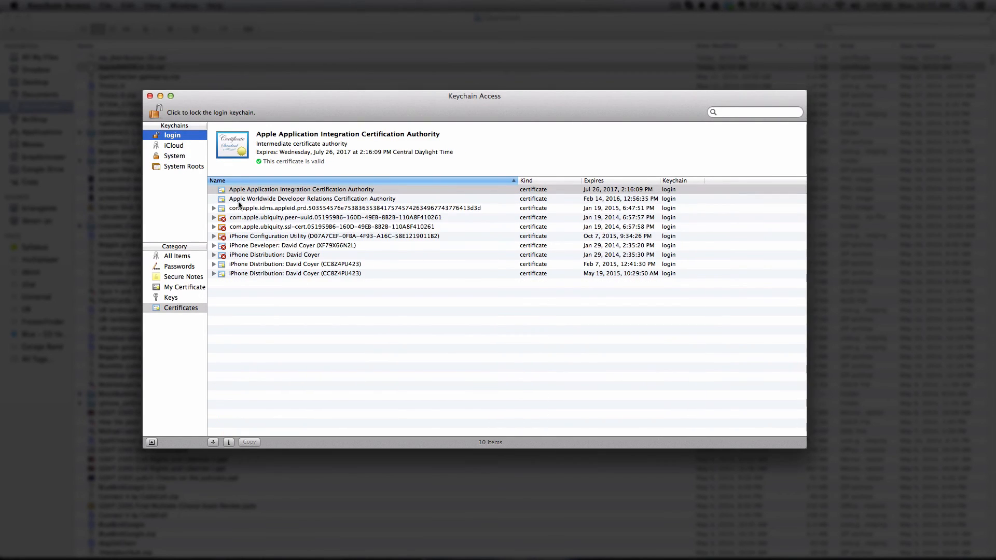
mouse_move(293, 331)
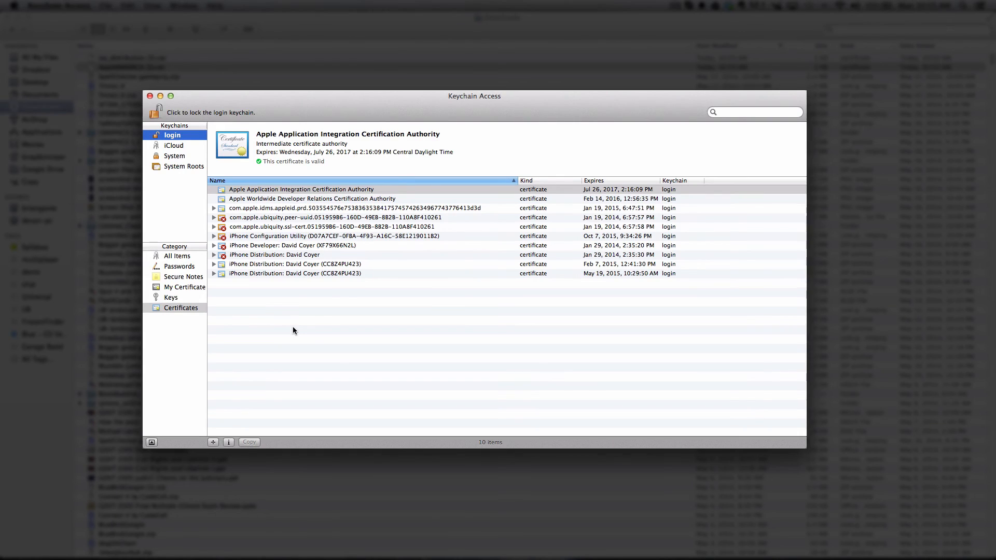
click(312, 198)
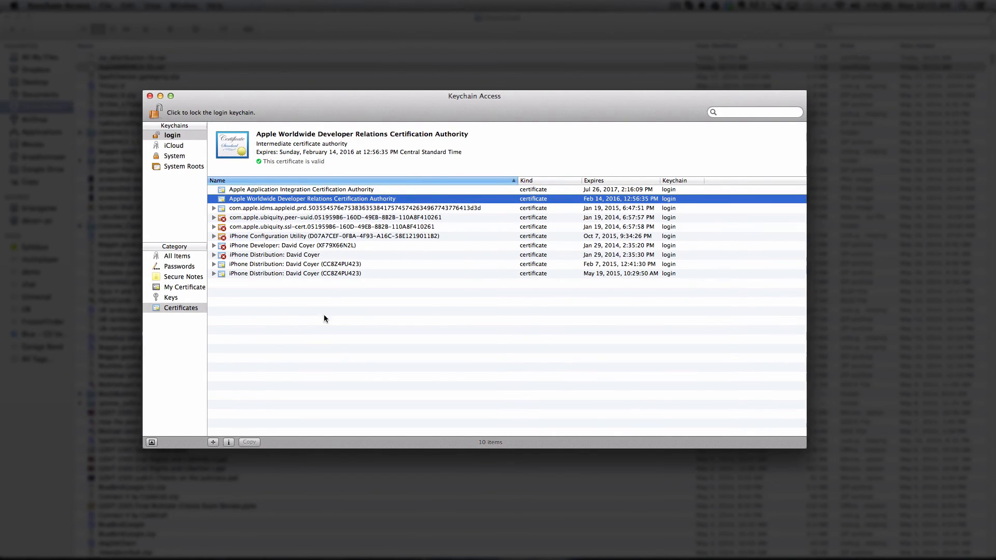
Move the Keychain Access window left, leaving room for the Finder Downloads window
drag(474, 96, 465, 96)
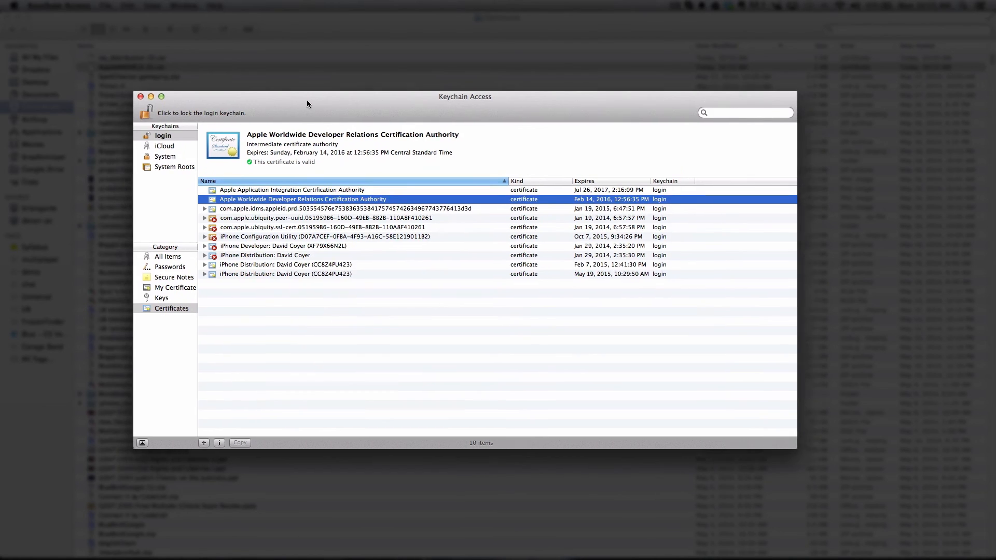
drag(464, 96, 365, 96)
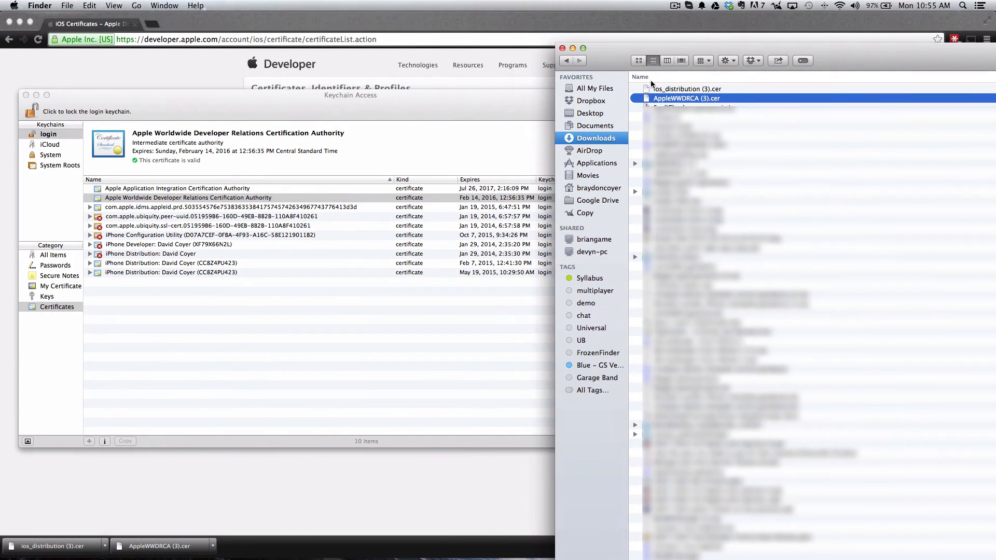
mouse_move(683, 101)
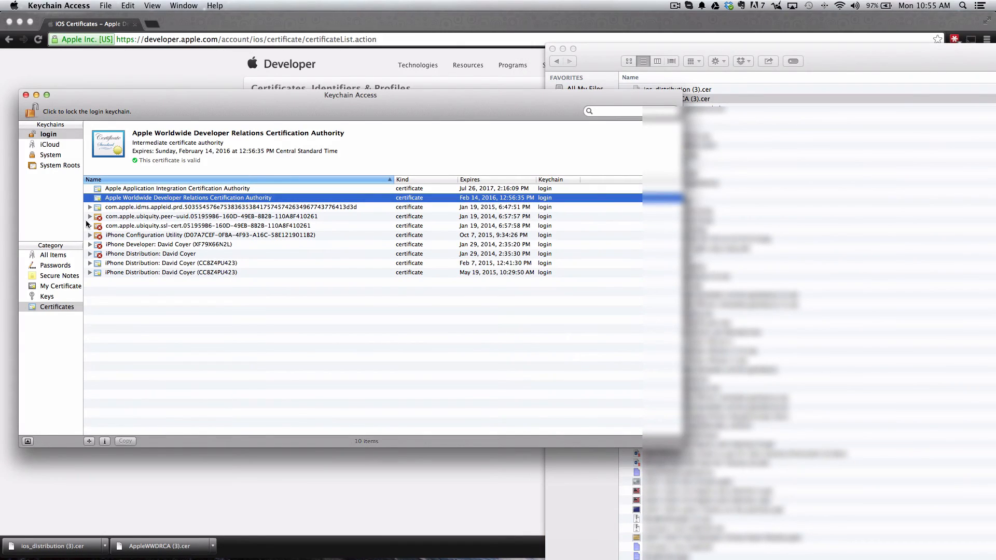
mouse_move(330, 106)
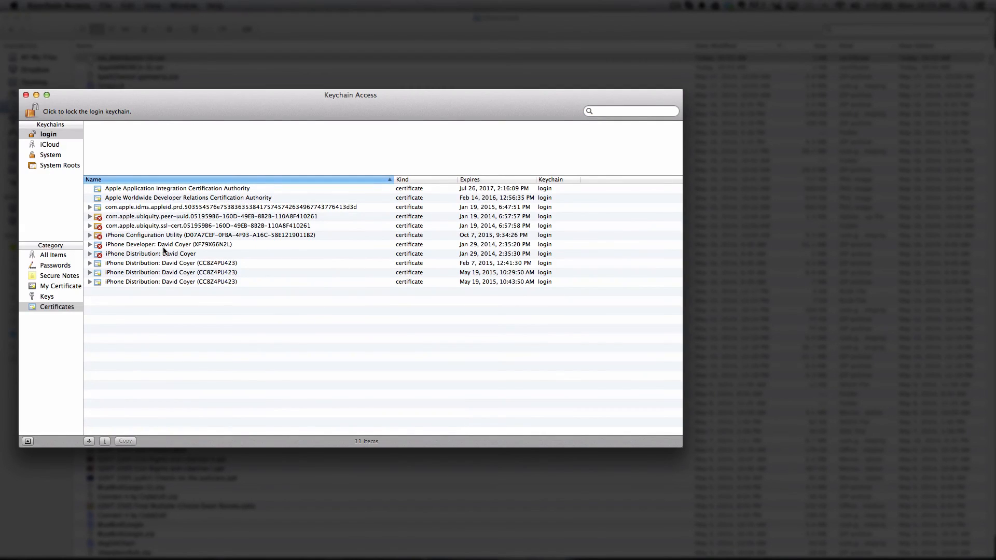
Select the new iPhone Distribution certificate expiring May 19, 2015 in the login keychain
click(170, 272)
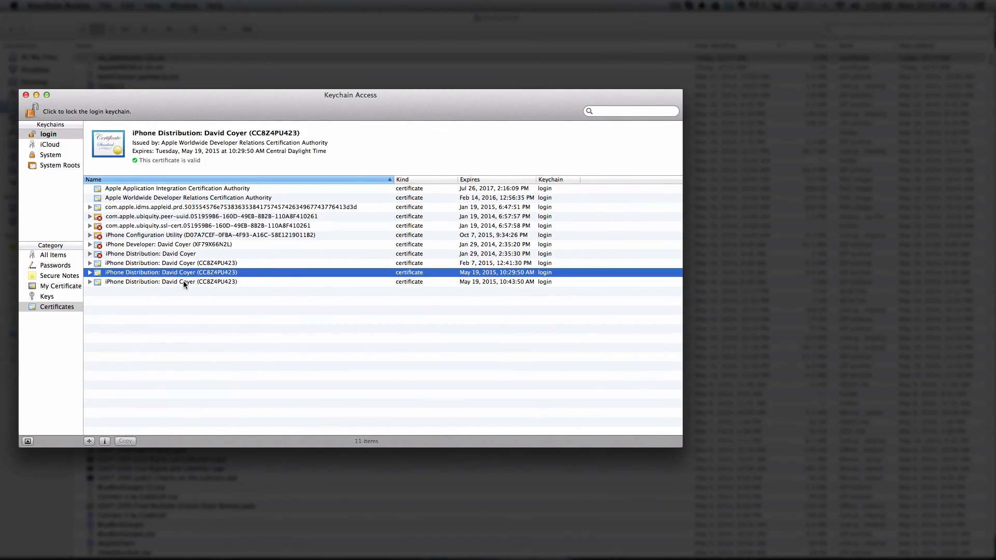